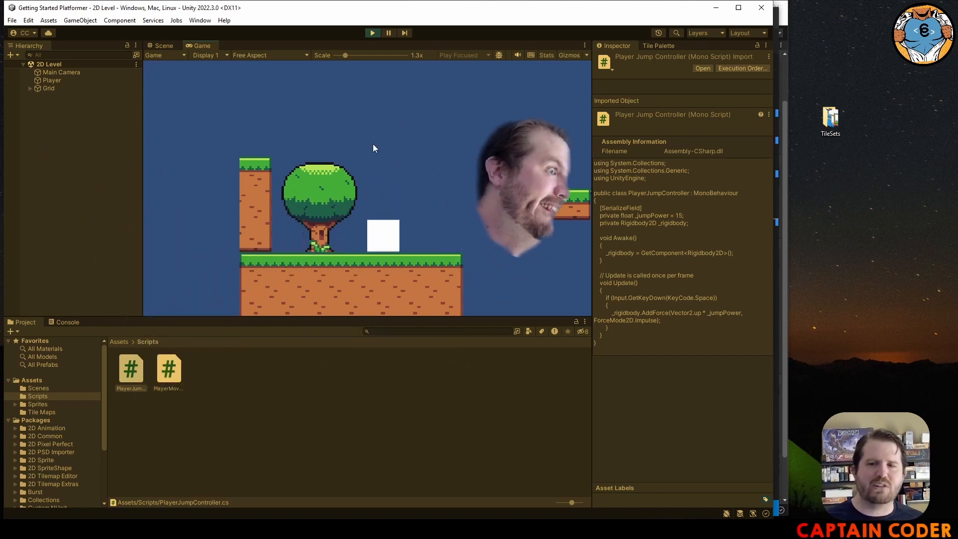
Stop the running game and open the PlayerJumpController script from the Scripts folder.
click(372, 32)
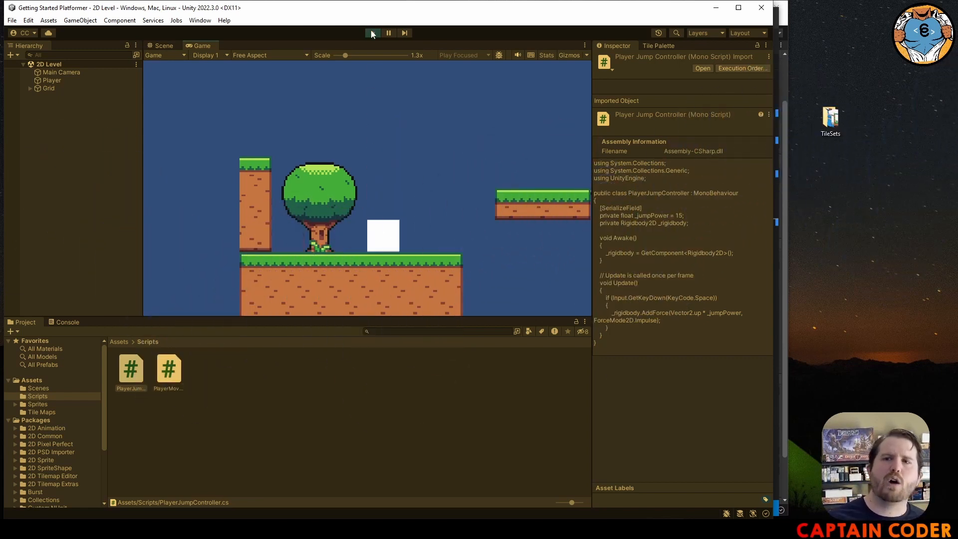
click(163, 45)
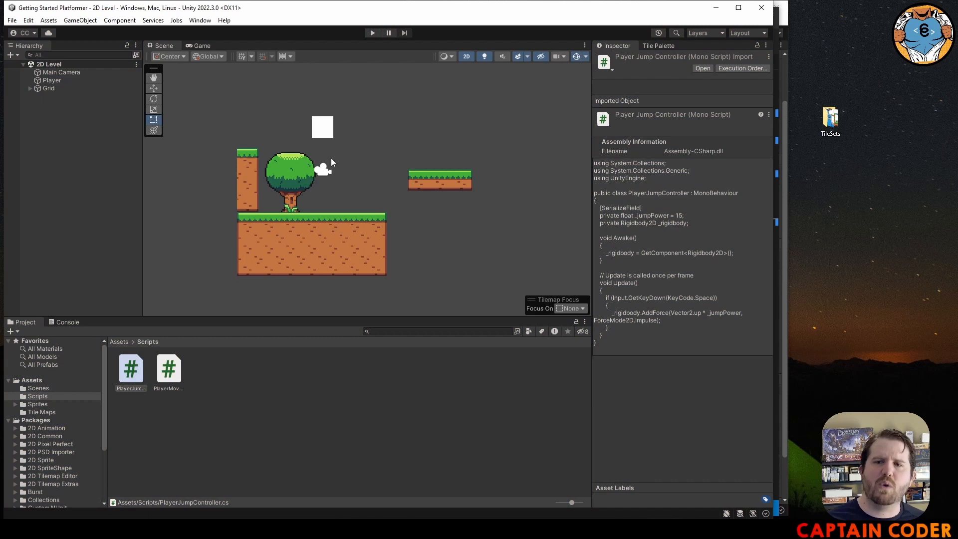
mouse_move(279, 214)
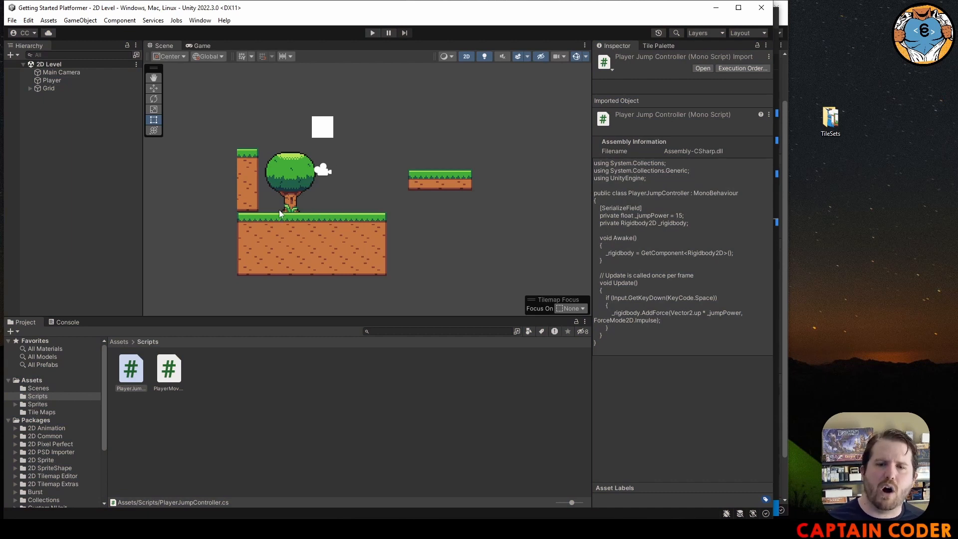
mouse_move(345, 215)
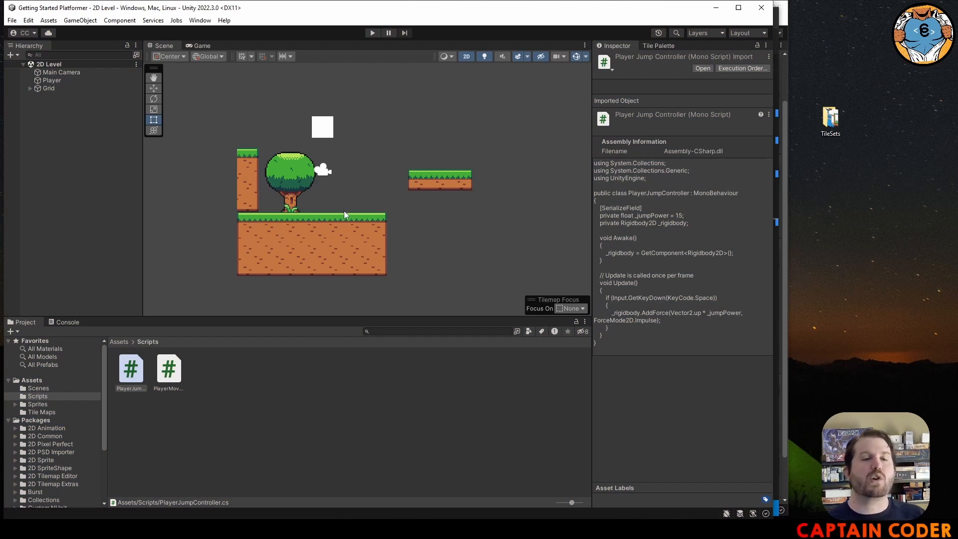
click(131, 368)
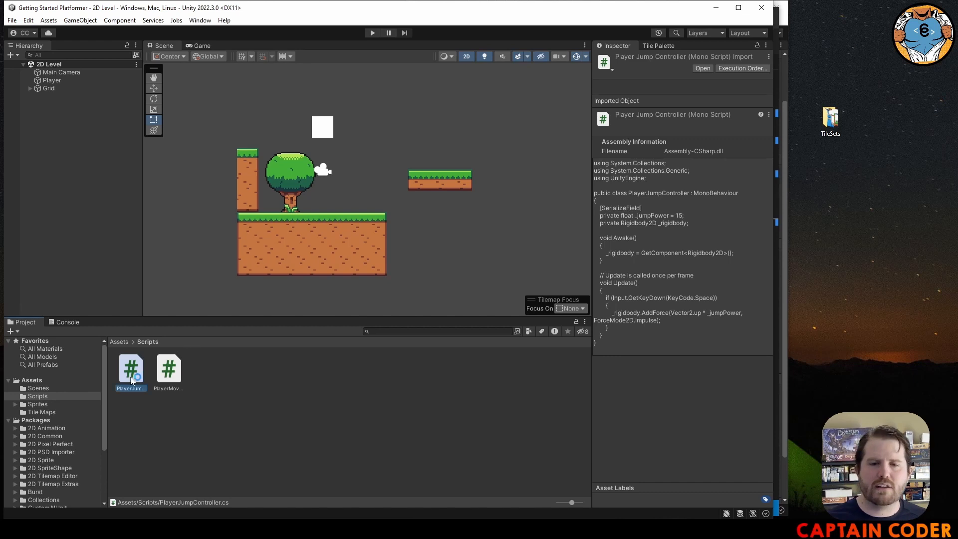
double_click(130, 369)
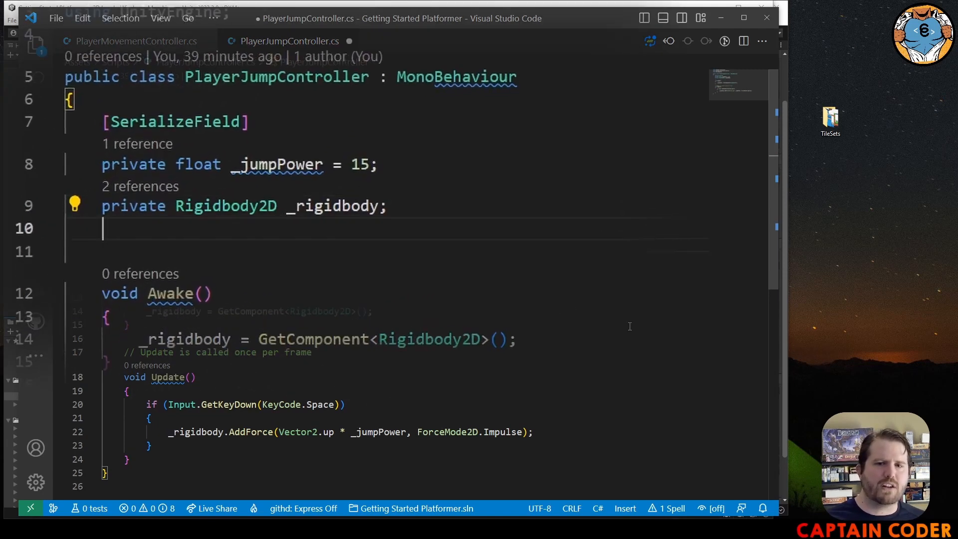
Declare 'private bool _isOnGround;' and require '&& _isOnGround' in the Space jump condition.
text(private bool)
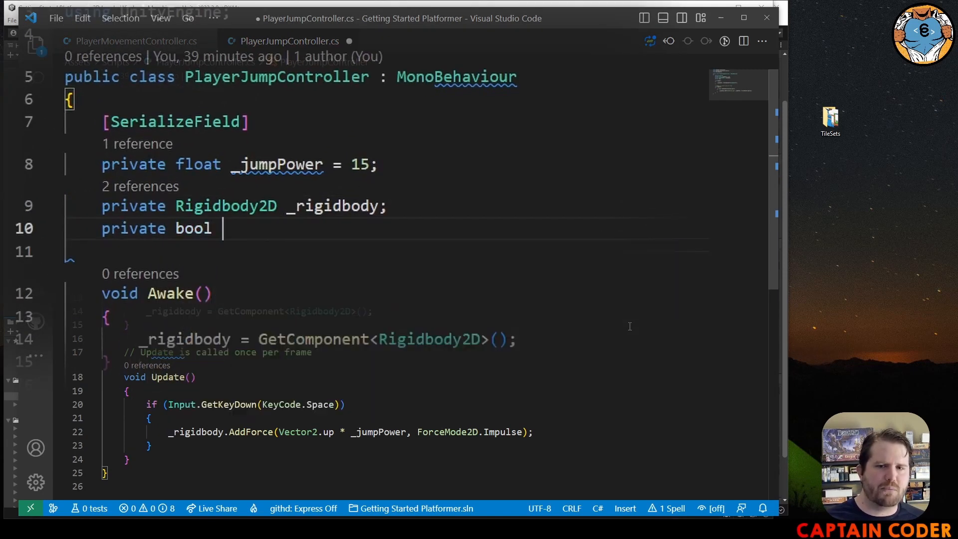
text(_isOn)
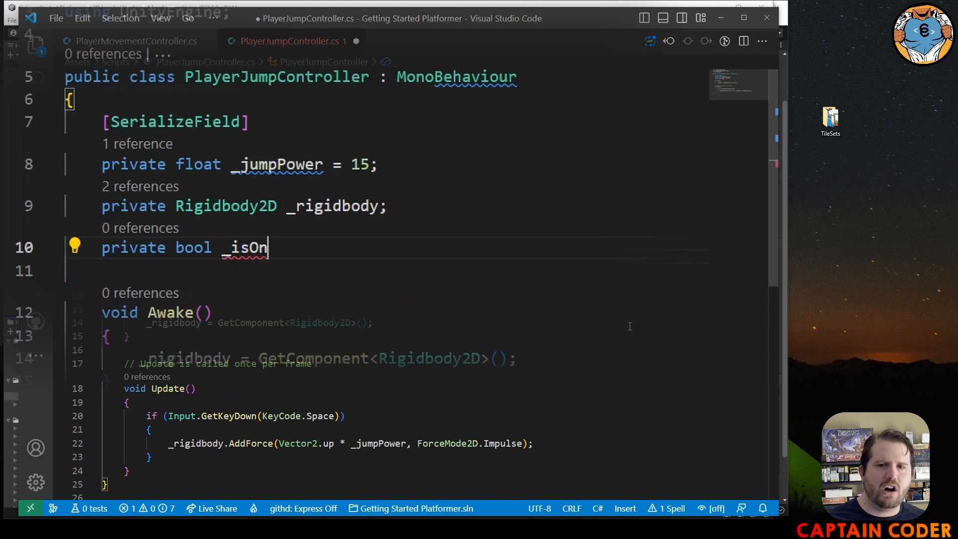
text(Ground;)
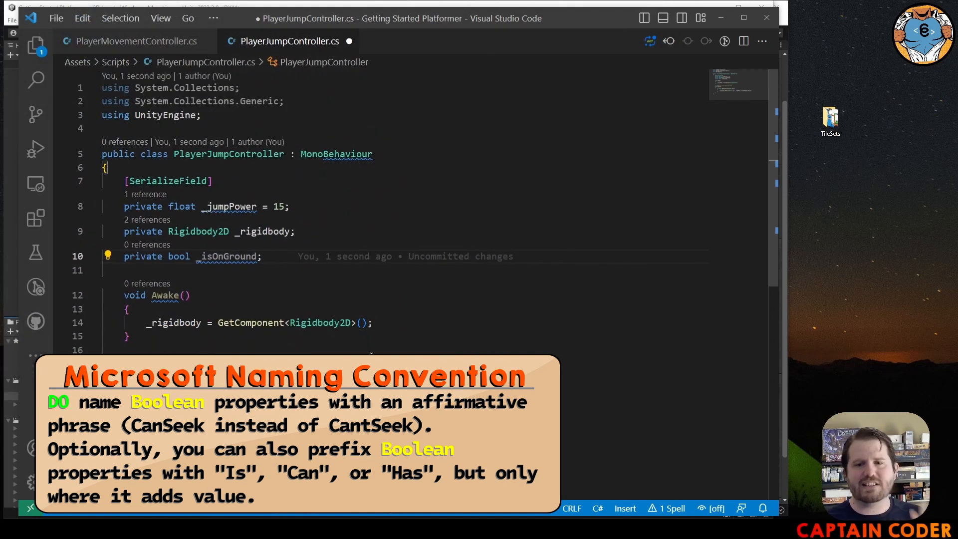
scroll(down, 3)
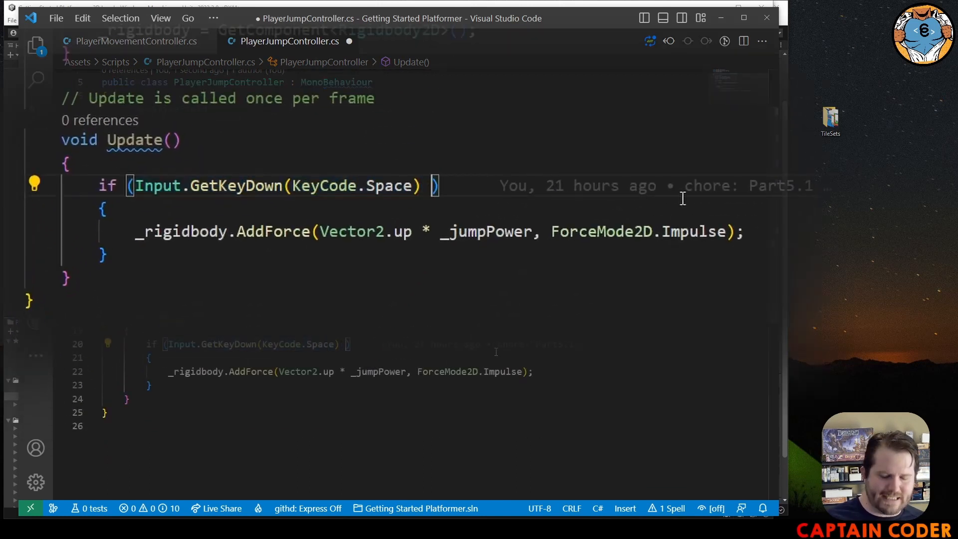
text(&&)
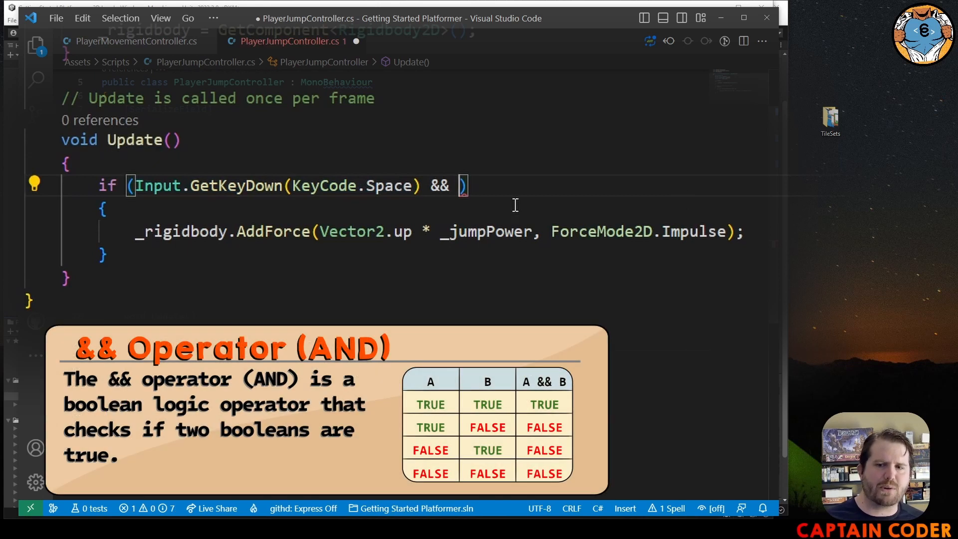
mouse_move(530, 178)
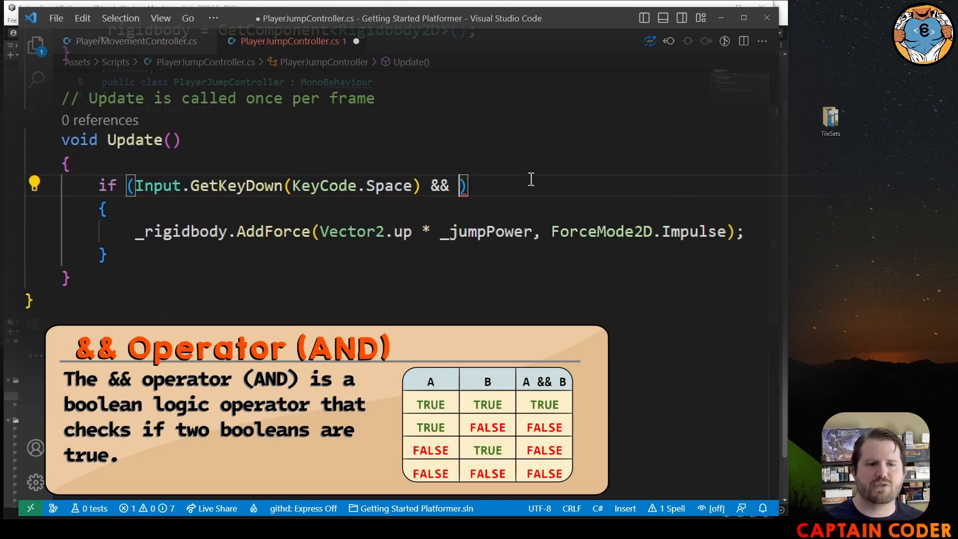
text(_isOnGround)
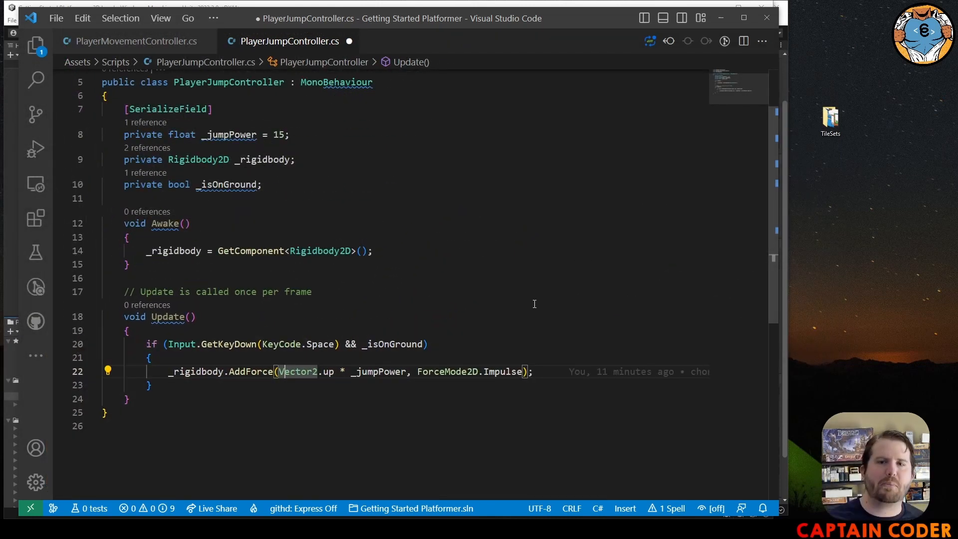
Mark _isOnGround with [SerializeField] and save the script.
key(Enter)
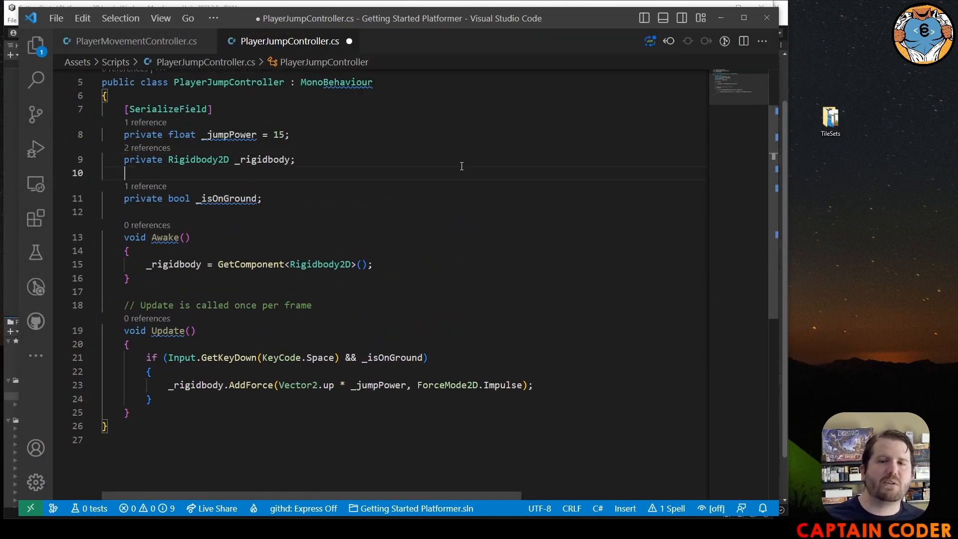
text([SerializeField])
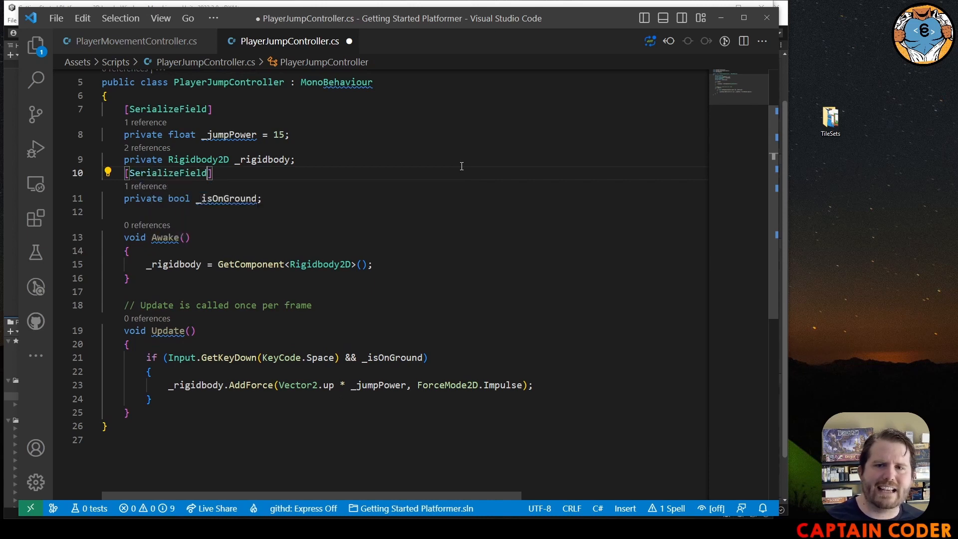
key(ctrl+s)
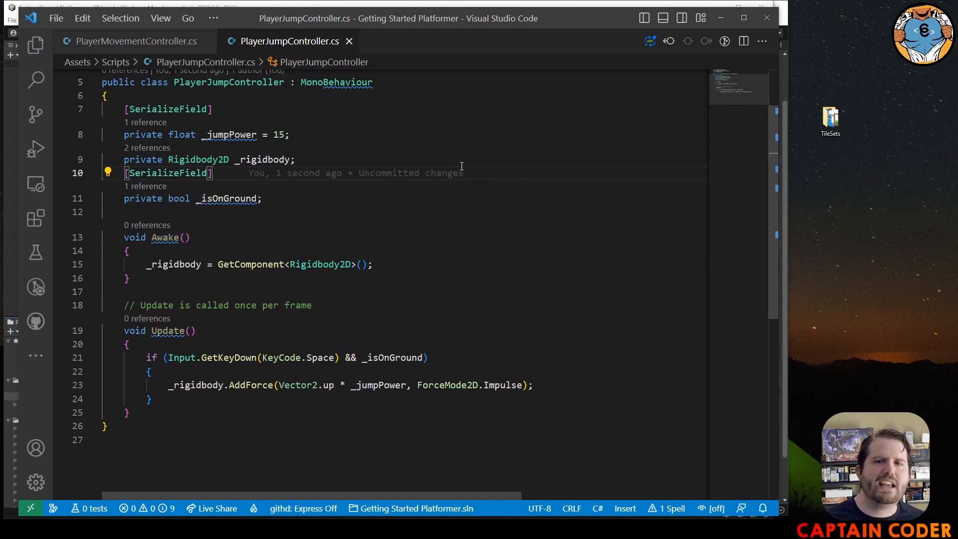
mouse_move(224, 173)
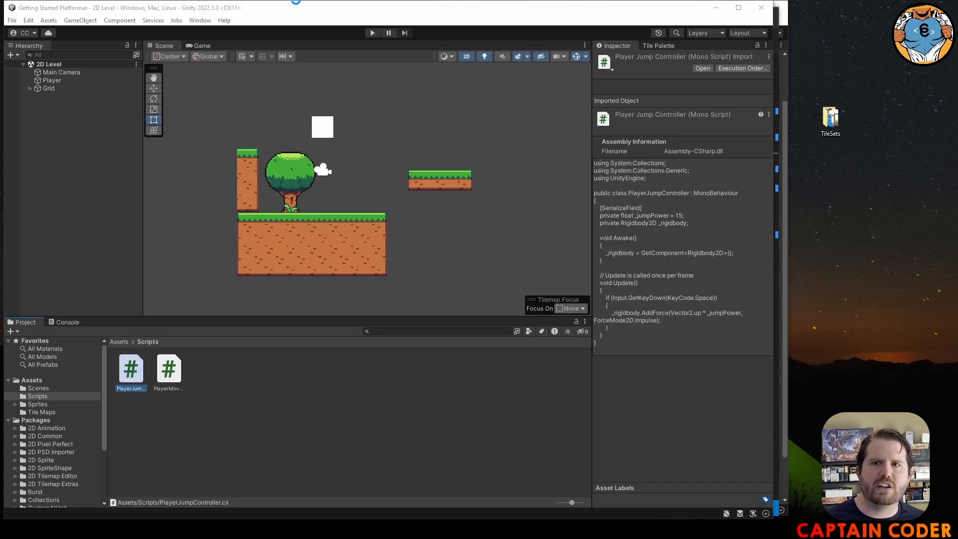
Run the game, select Player and toggle its Is On Ground flag on and off while jumping.
click(372, 33)
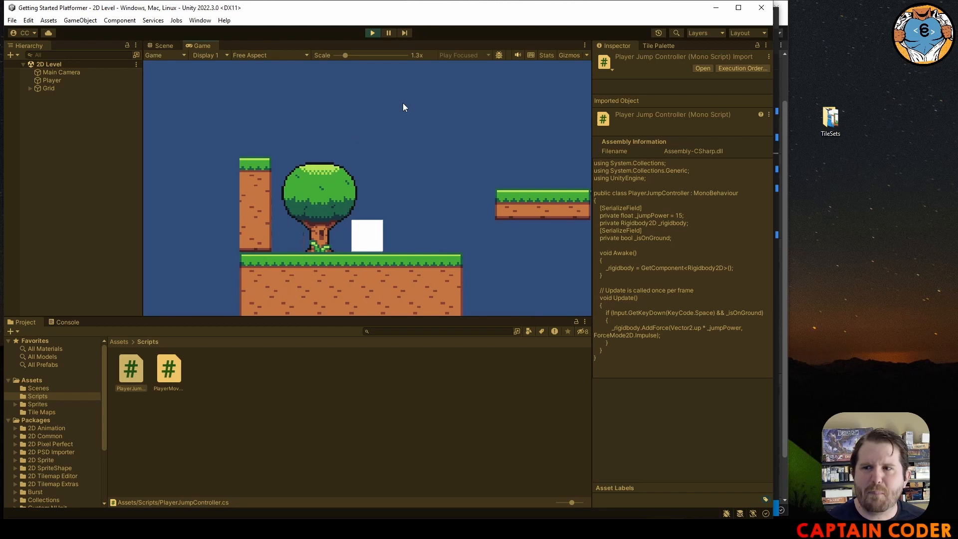
mouse_move(70, 97)
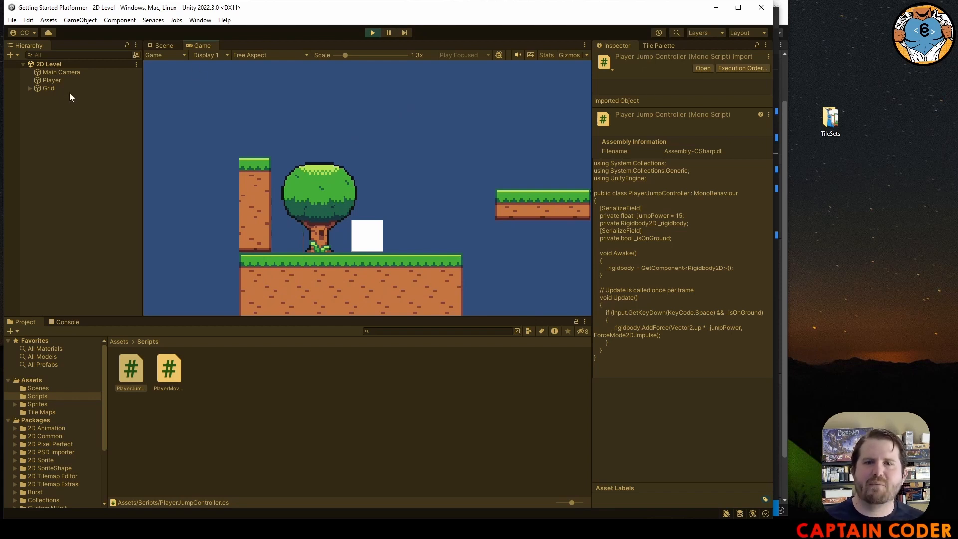
click(52, 80)
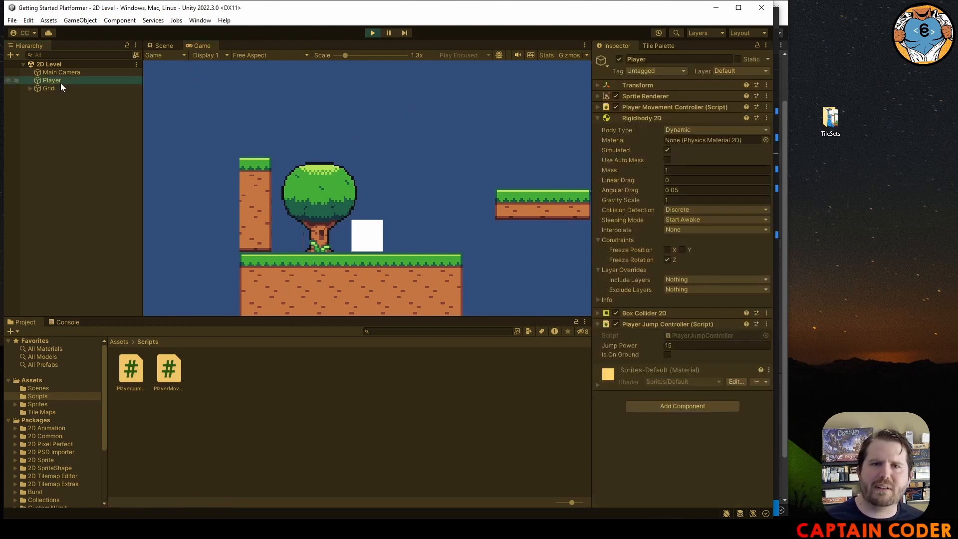
mouse_move(658, 299)
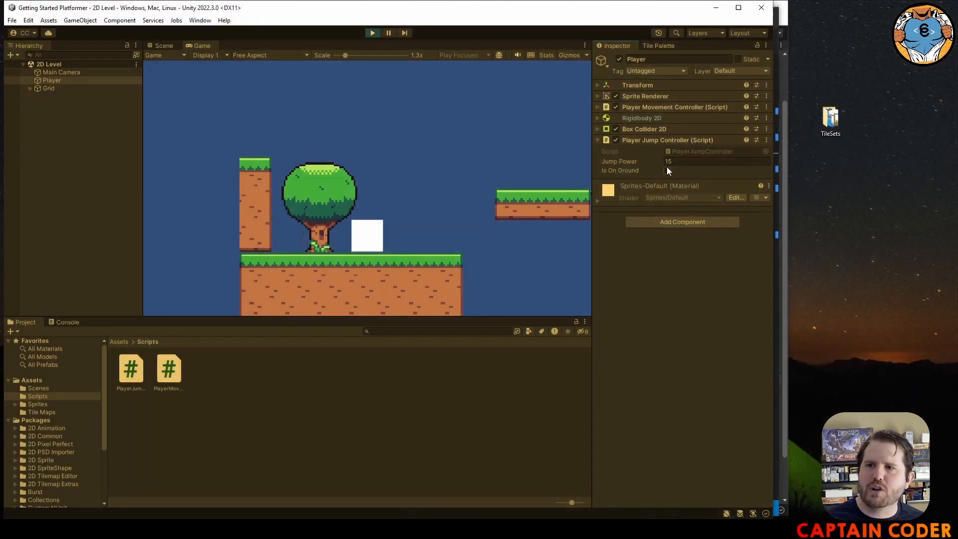
mouse_move(412, 225)
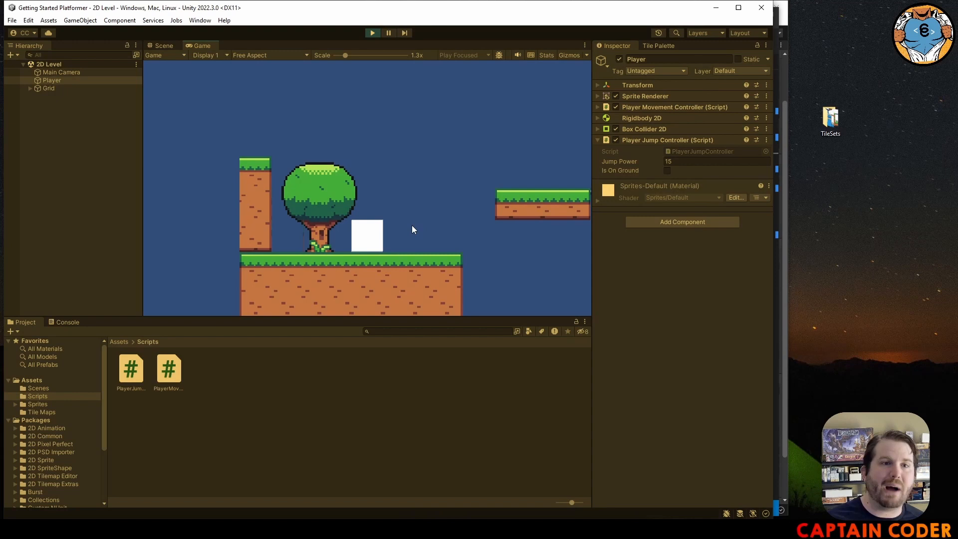
click(667, 170)
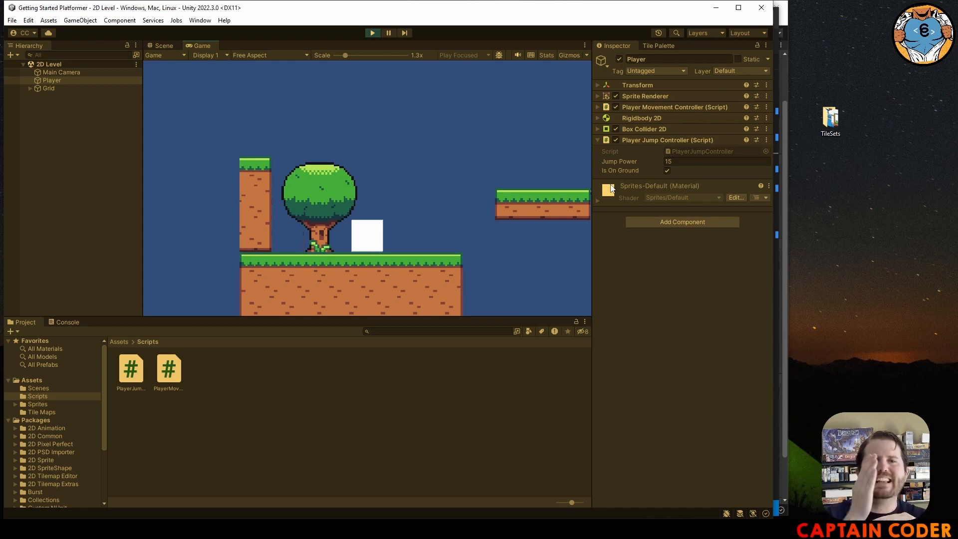
mouse_move(616, 178)
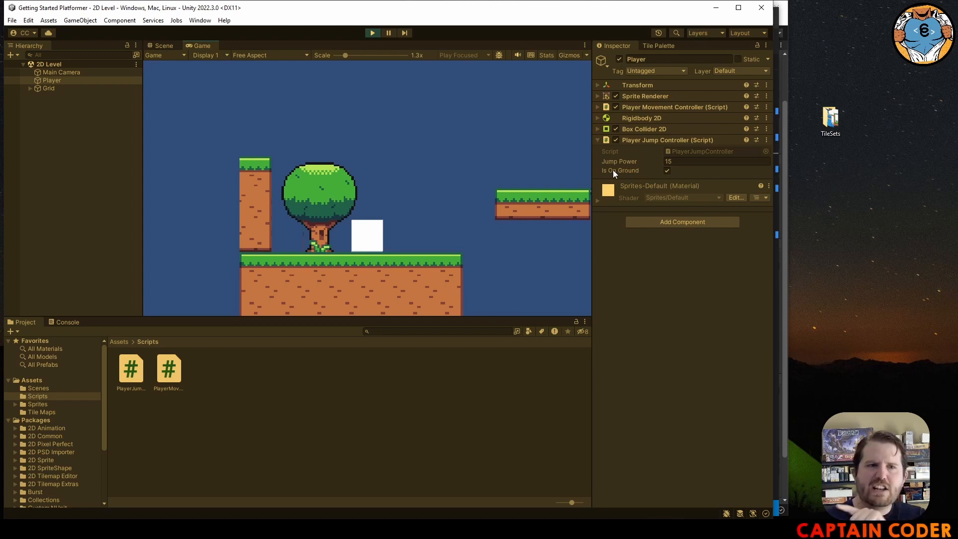
mouse_move(385, 218)
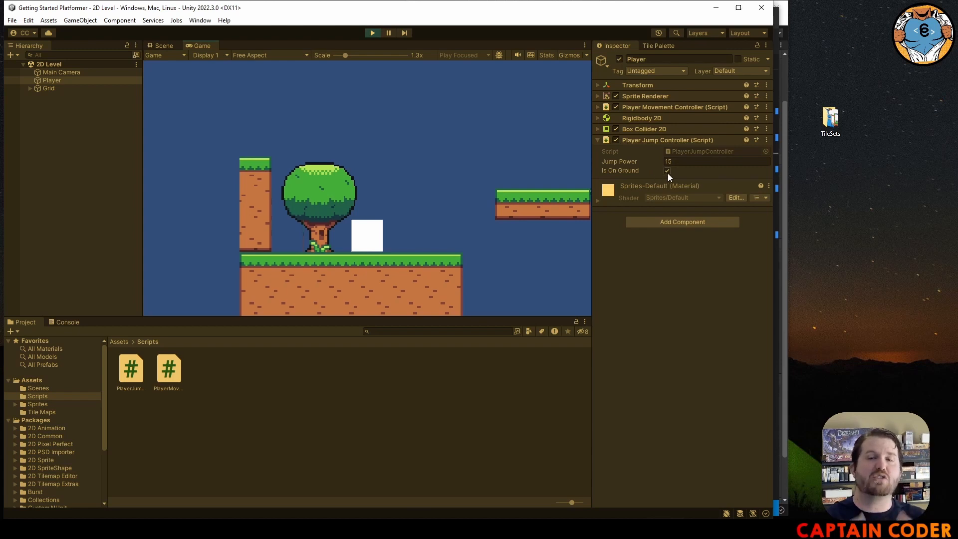
click(668, 170)
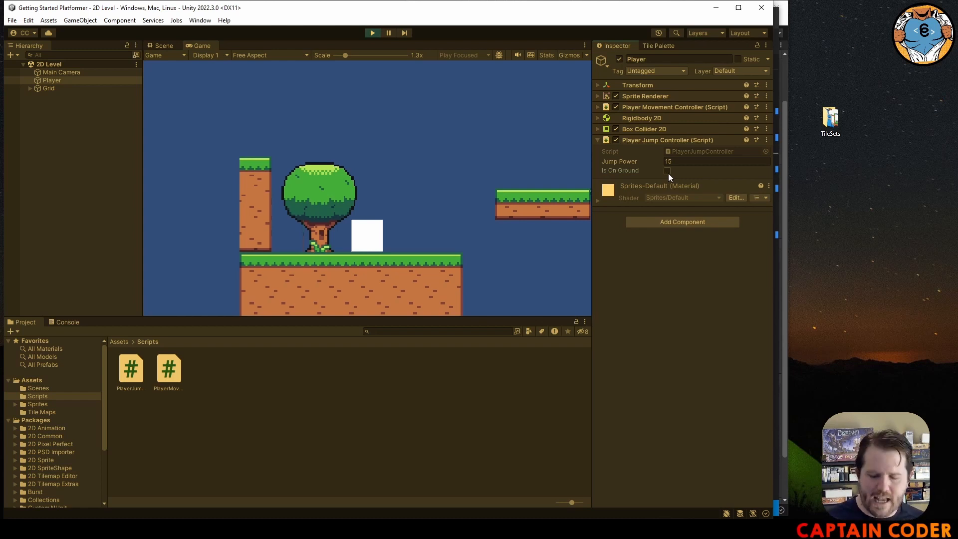
click(667, 171)
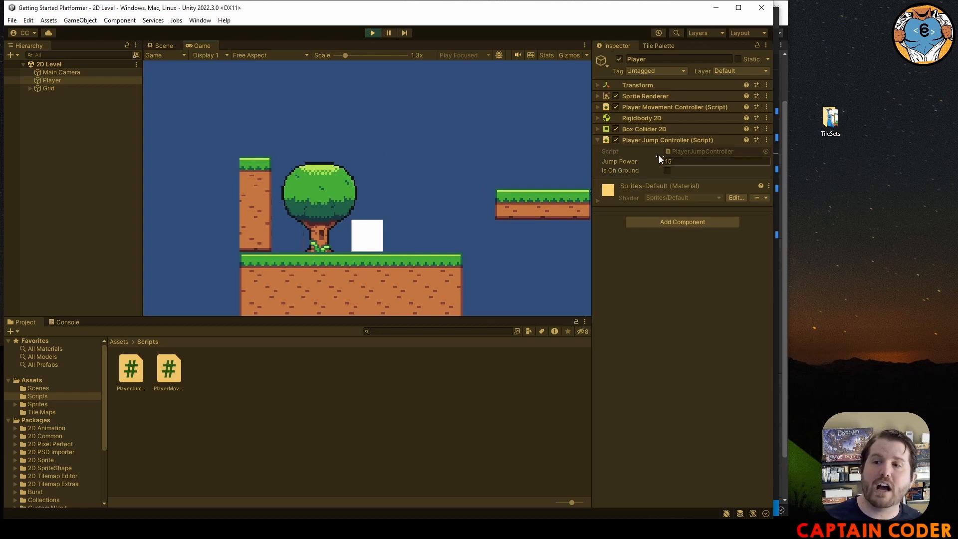
mouse_move(490, 147)
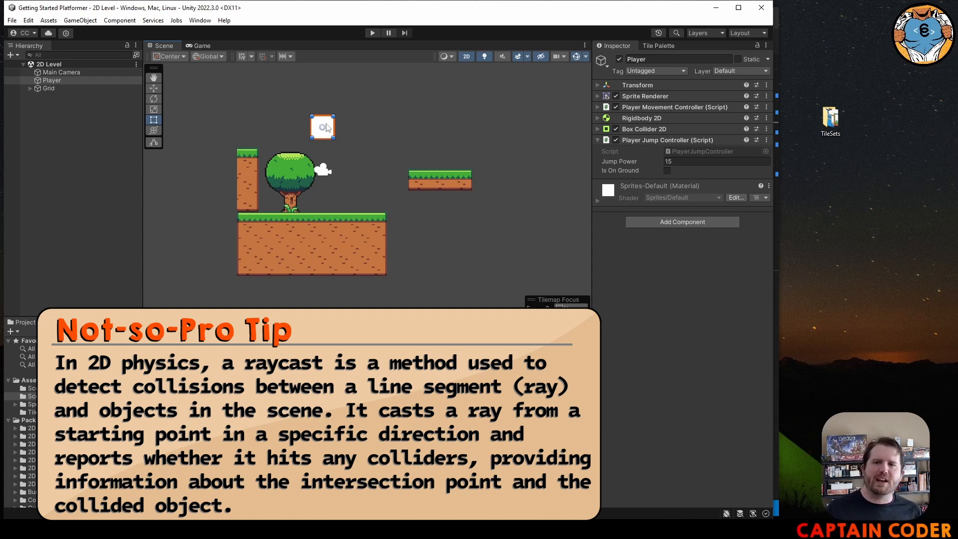
mouse_move(323, 152)
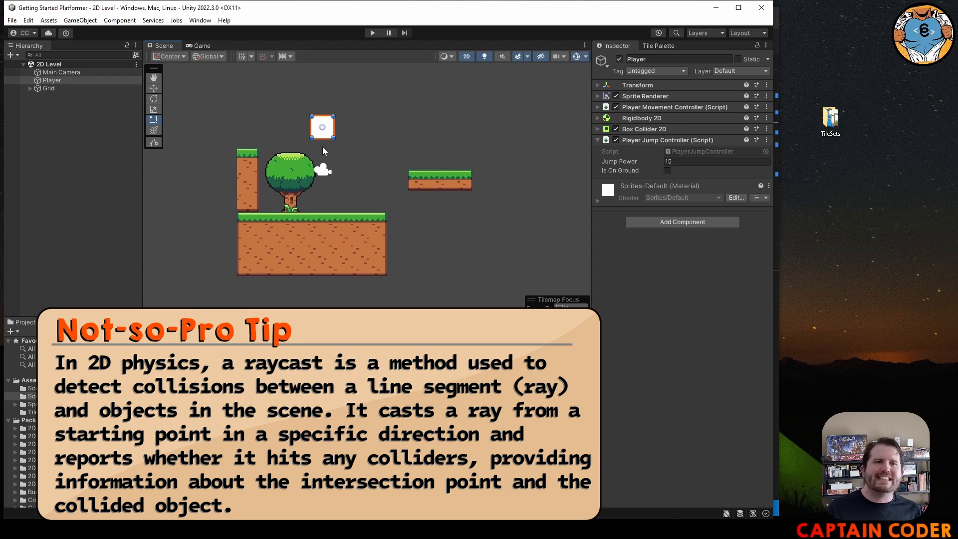
mouse_move(323, 178)
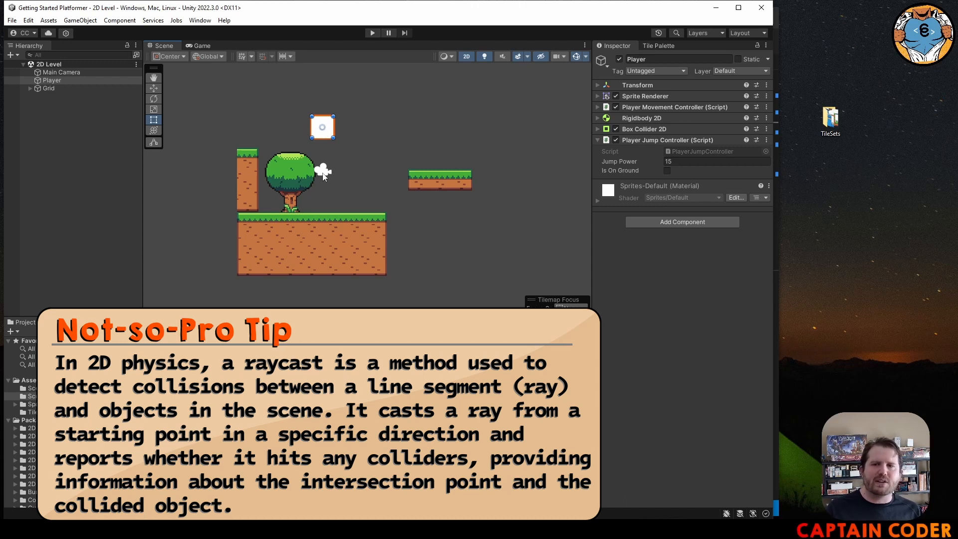
mouse_move(325, 152)
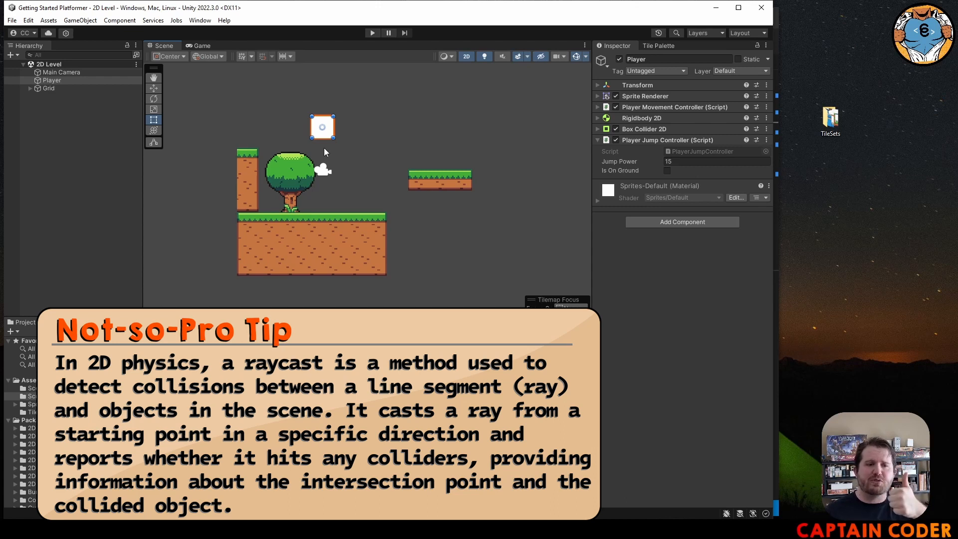
click(598, 129)
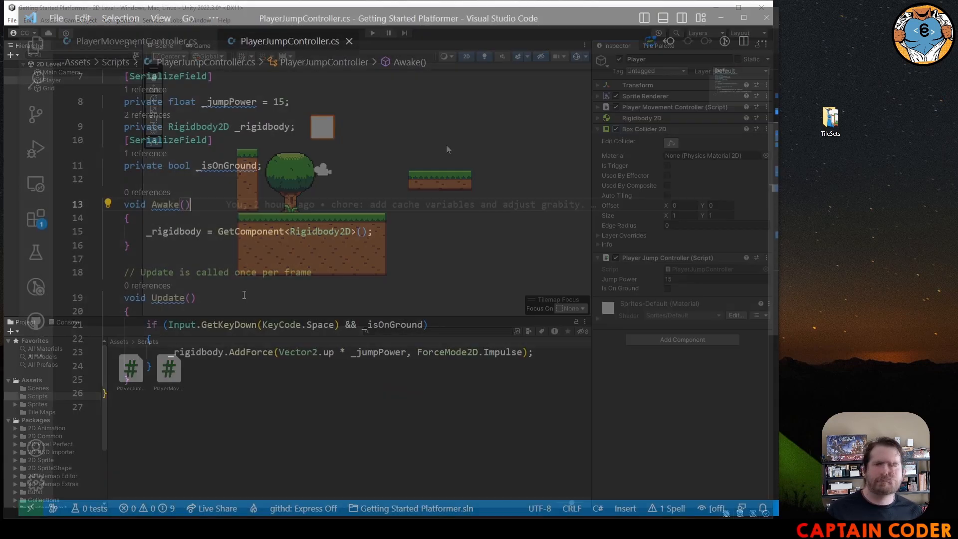
Begin Update with Debug.DrawRay(transform.position, Vector2.down * 5, ...) to draw a downward ray.
click(743, 18)
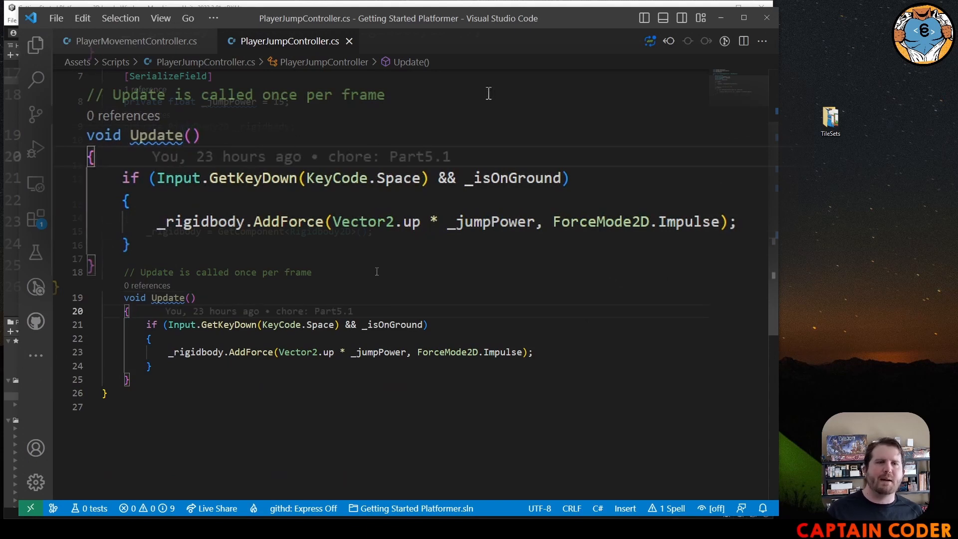
text(Debug.DrawRay()
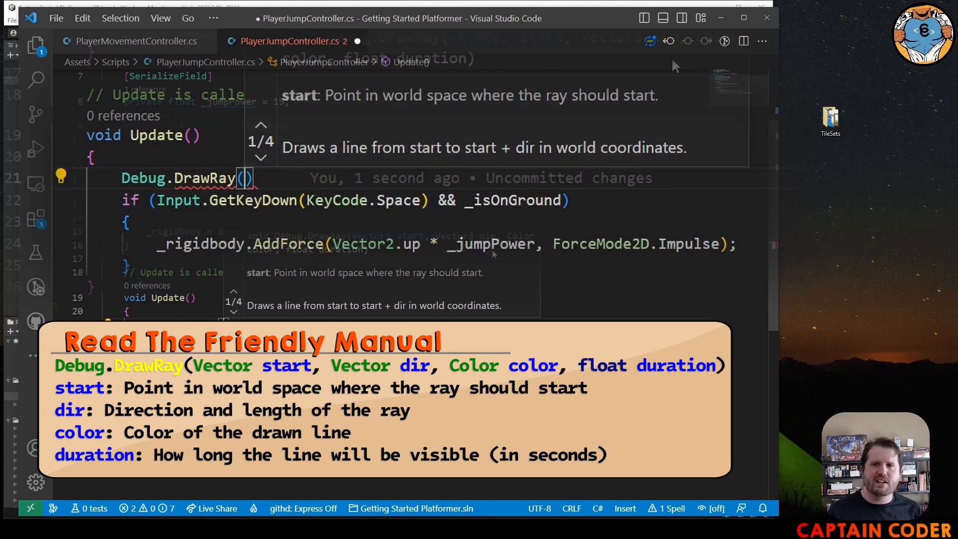
text(transform.position)
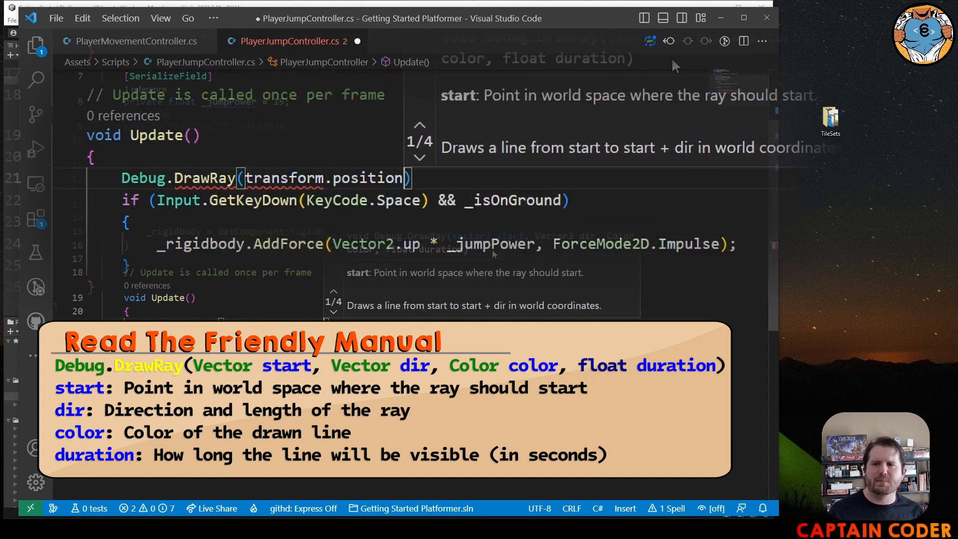
text(,)
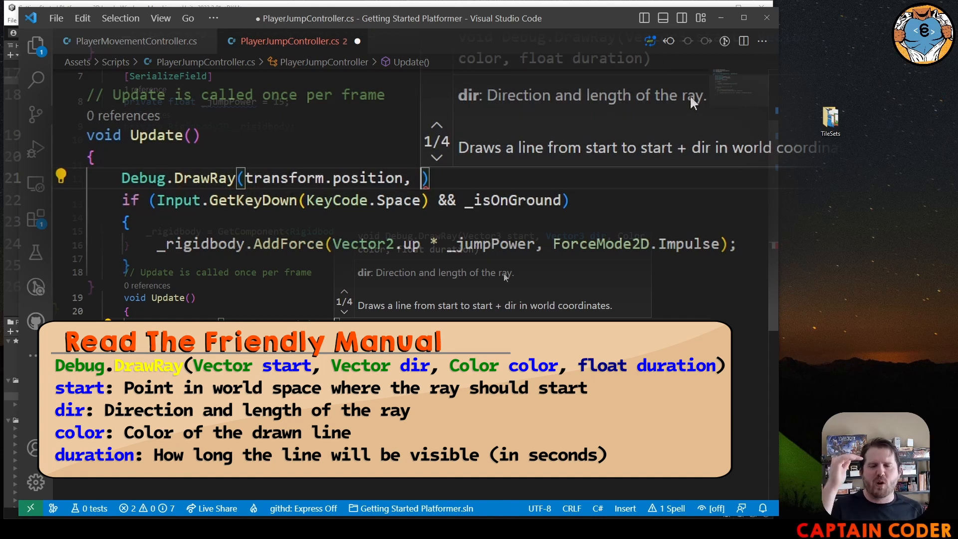
text(Vector2.dow)
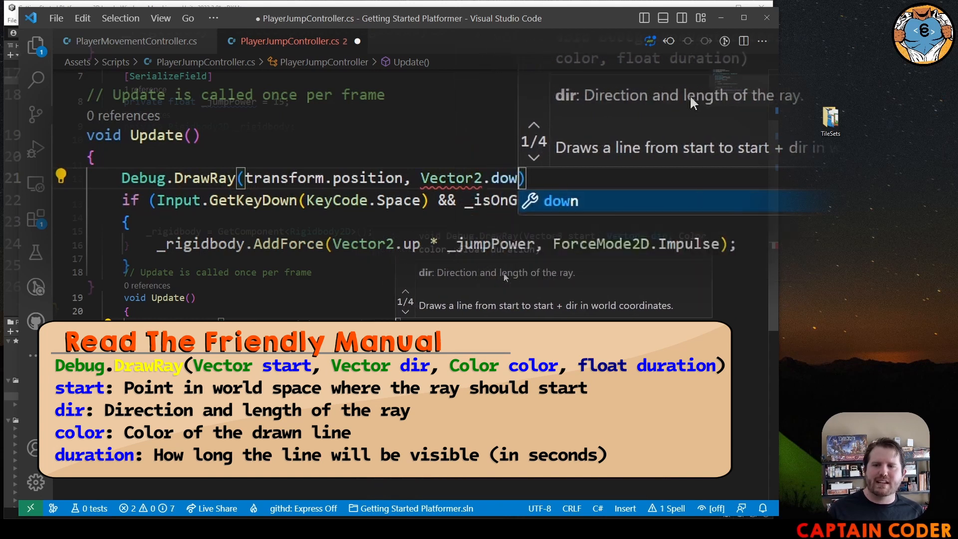
text(n *)
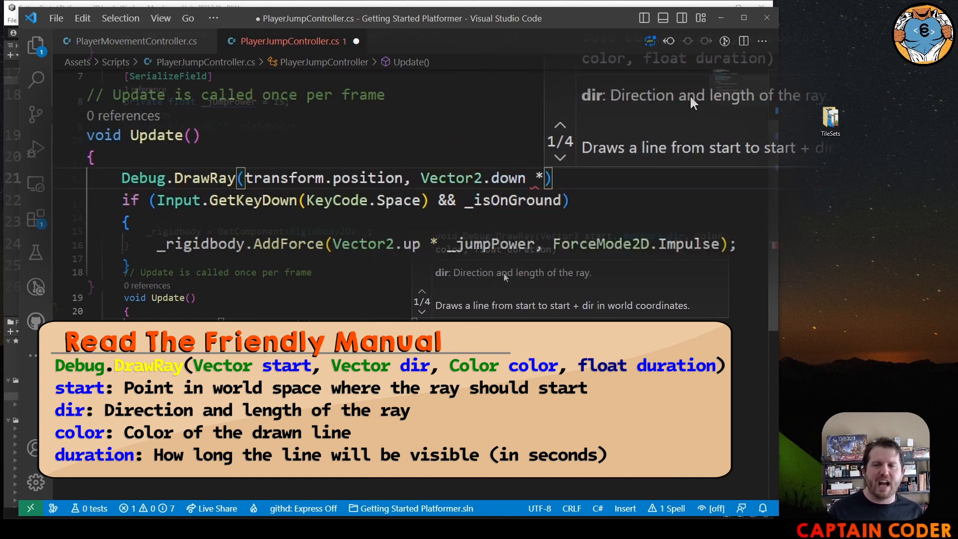
text(5,)
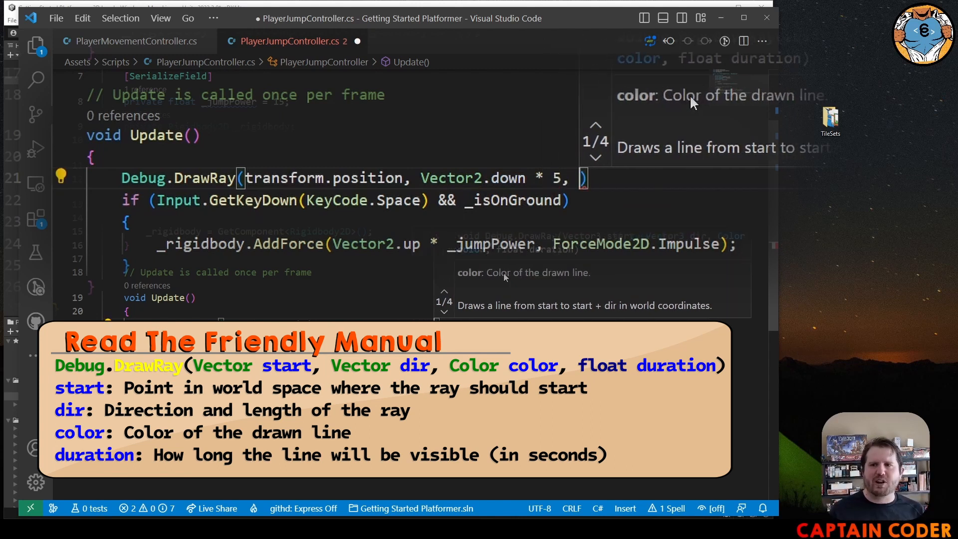
text(C)
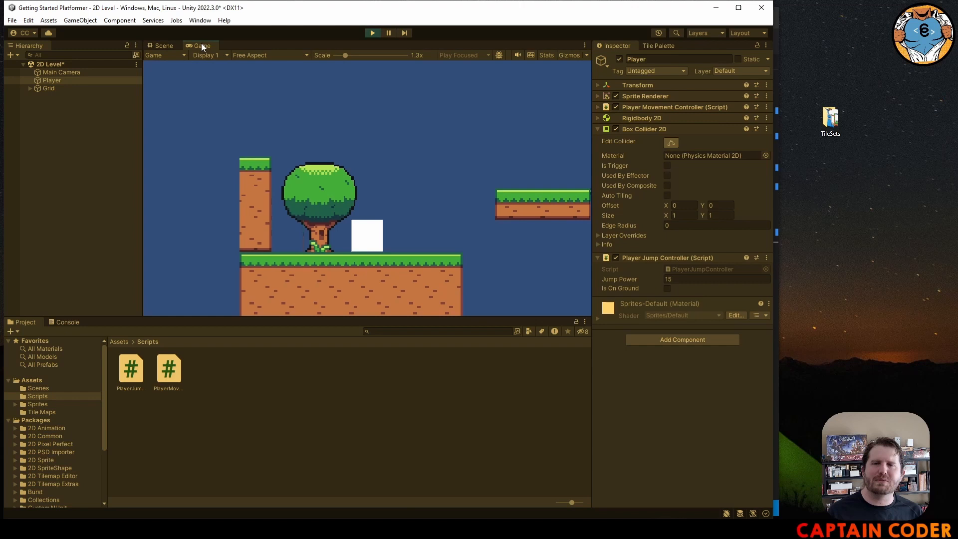
mouse_move(180, 61)
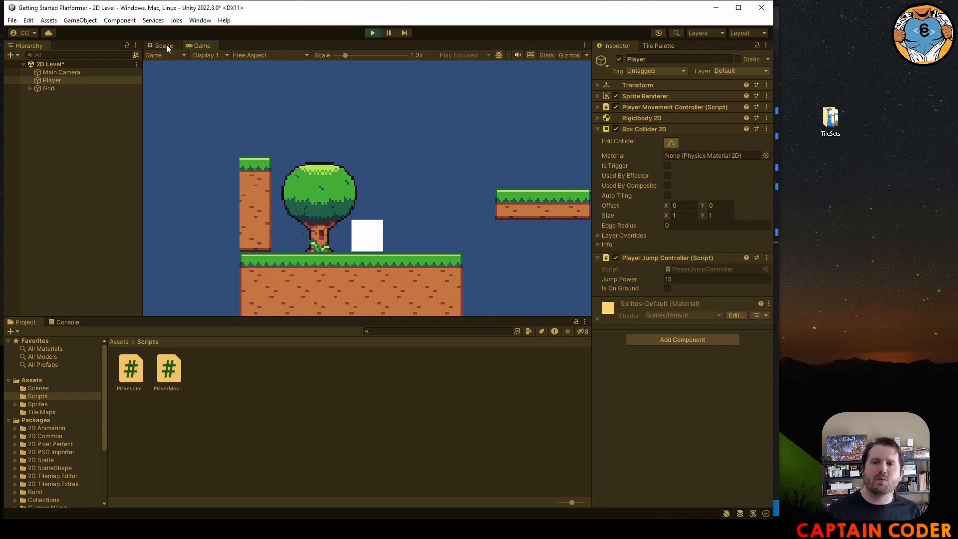
View the Scene tab, select the Platforms tilemap, then reselect Player to see the debug ray.
click(161, 45)
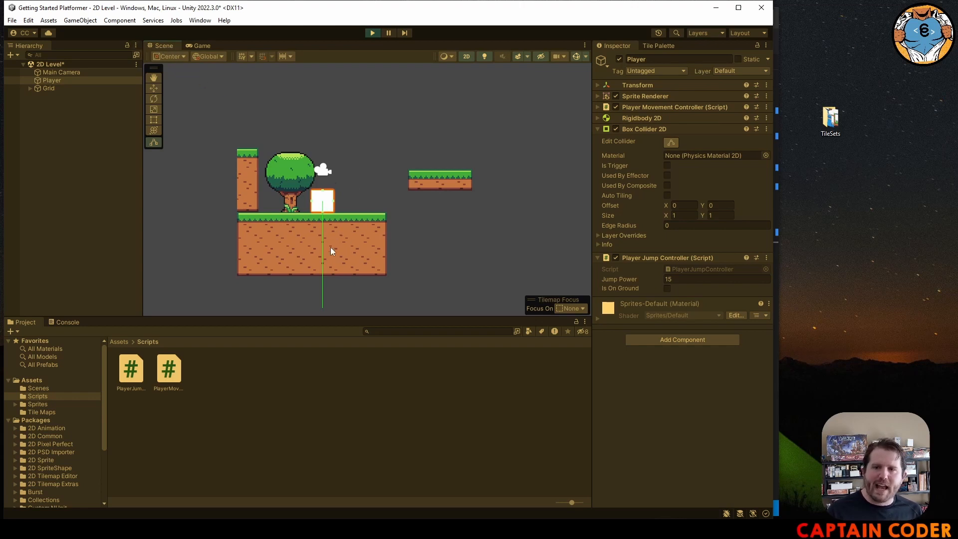
mouse_move(323, 241)
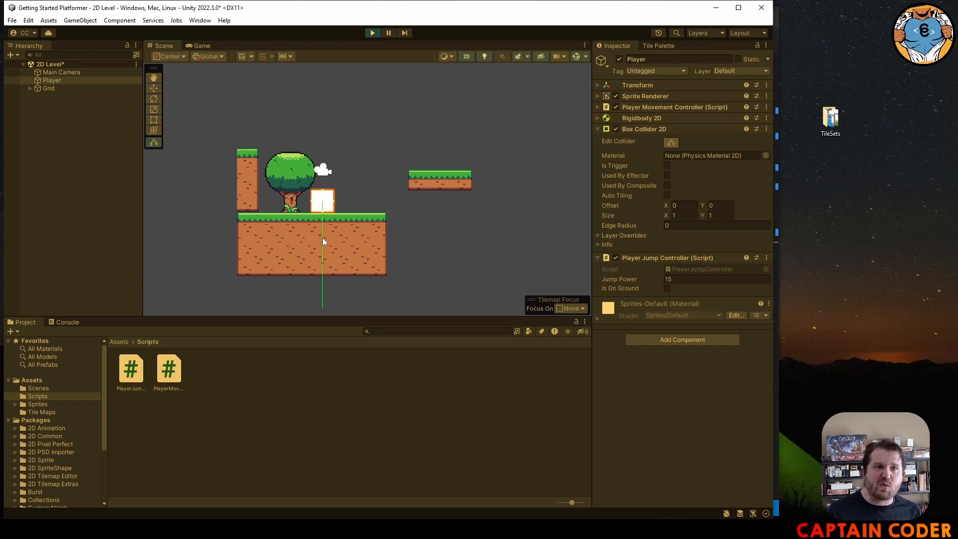
click(61, 112)
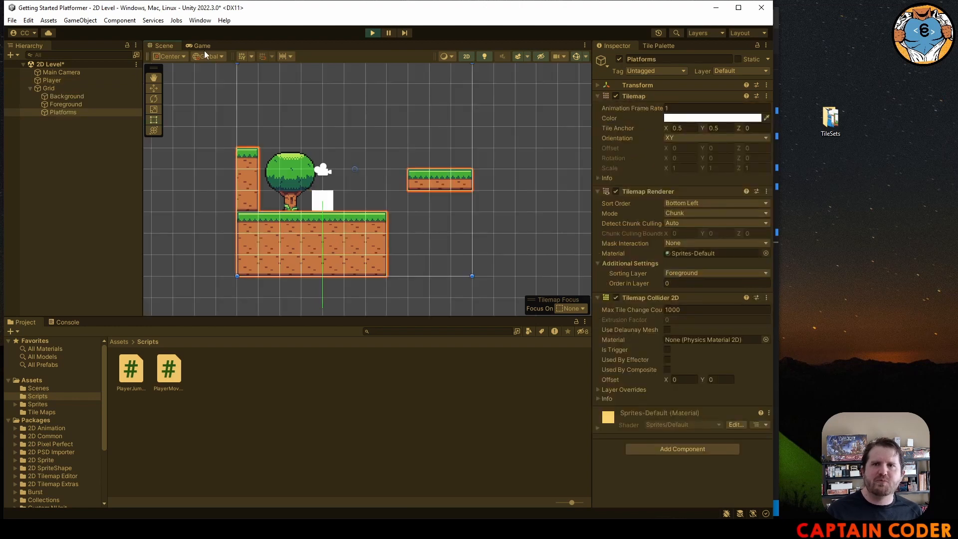
click(51, 80)
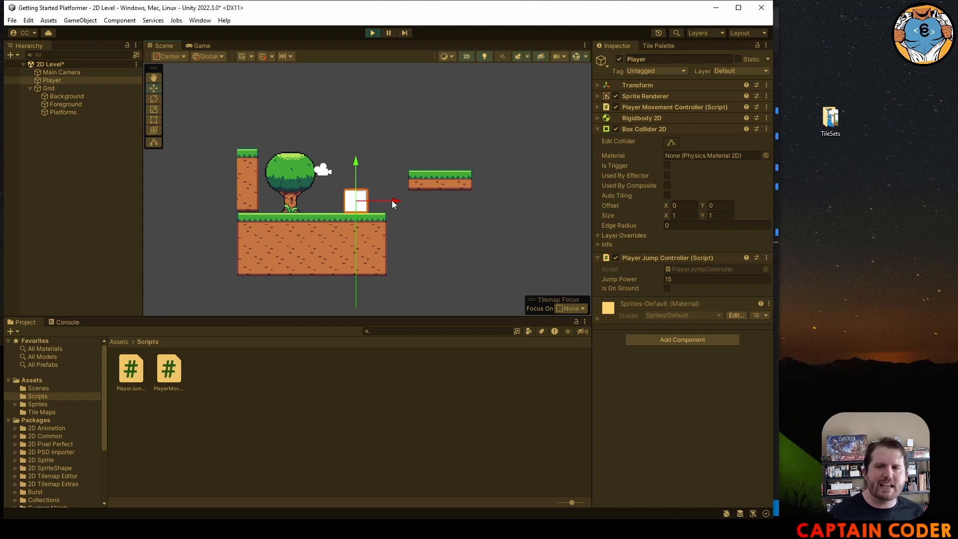
mouse_move(641, 139)
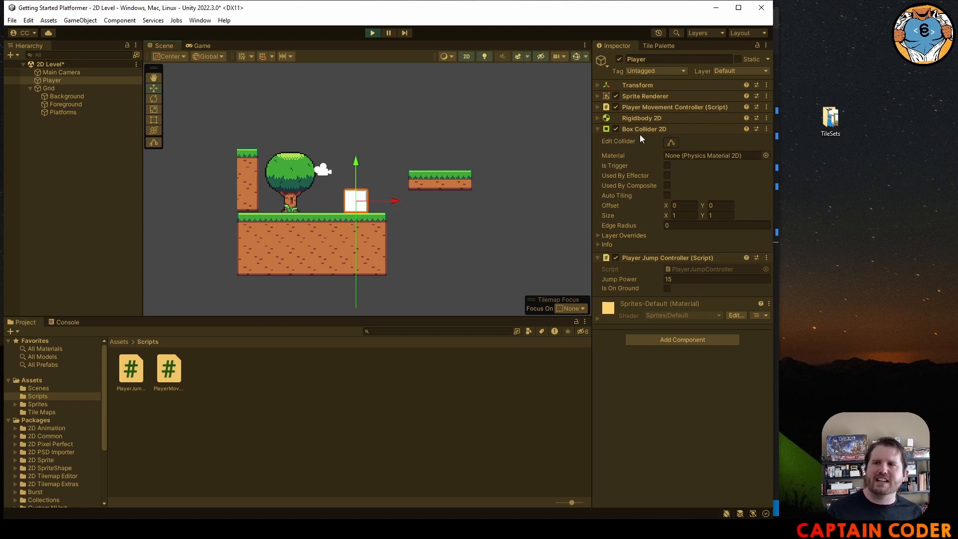
mouse_move(665, 131)
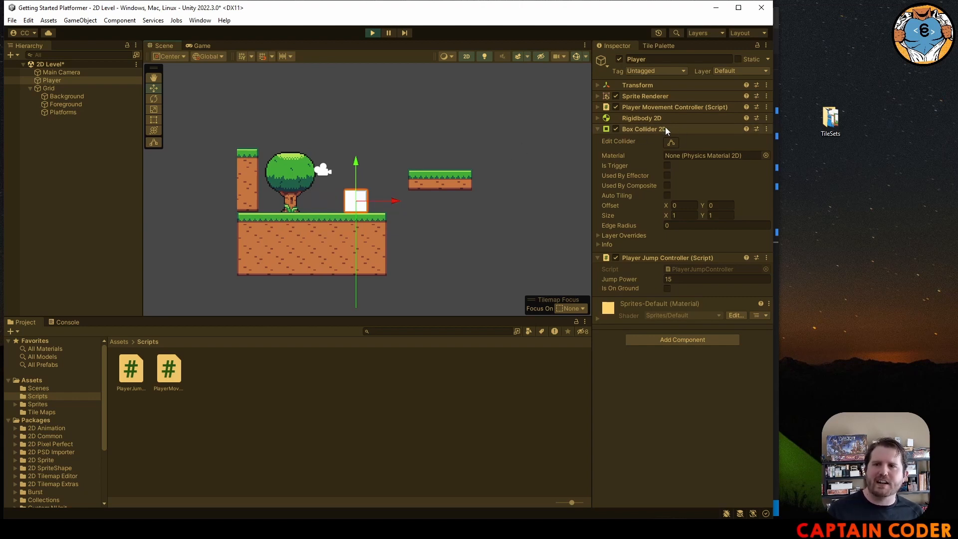
mouse_move(526, 157)
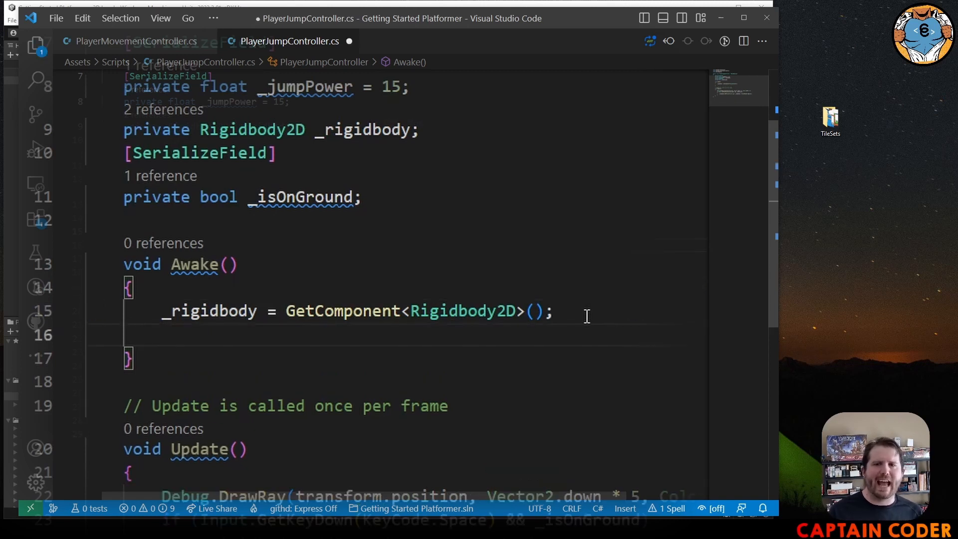
Declare 'private BoxCollider2D _collider;' and assign it from GetComponent<BoxCollider2D>() in Awake.
text(GetComponent<)
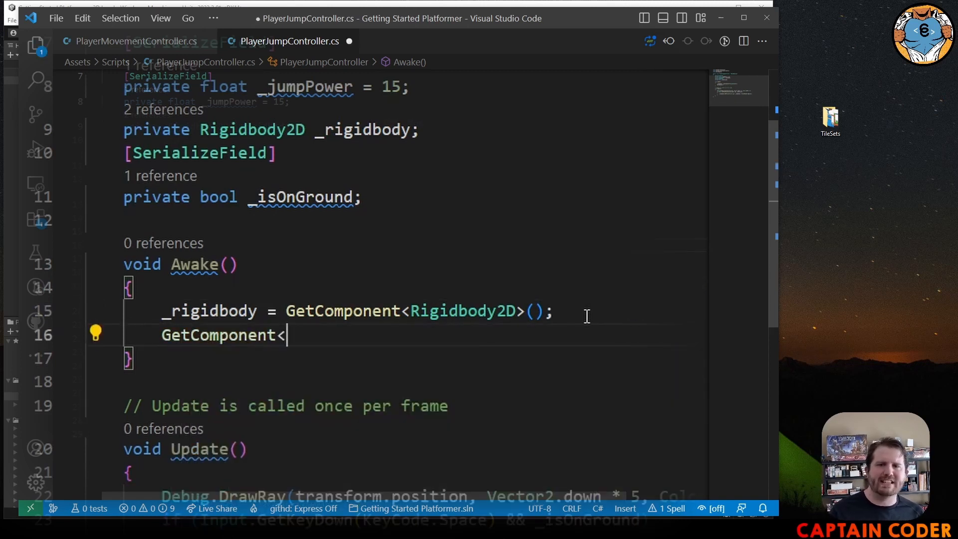
text(BoxCollider2D.)
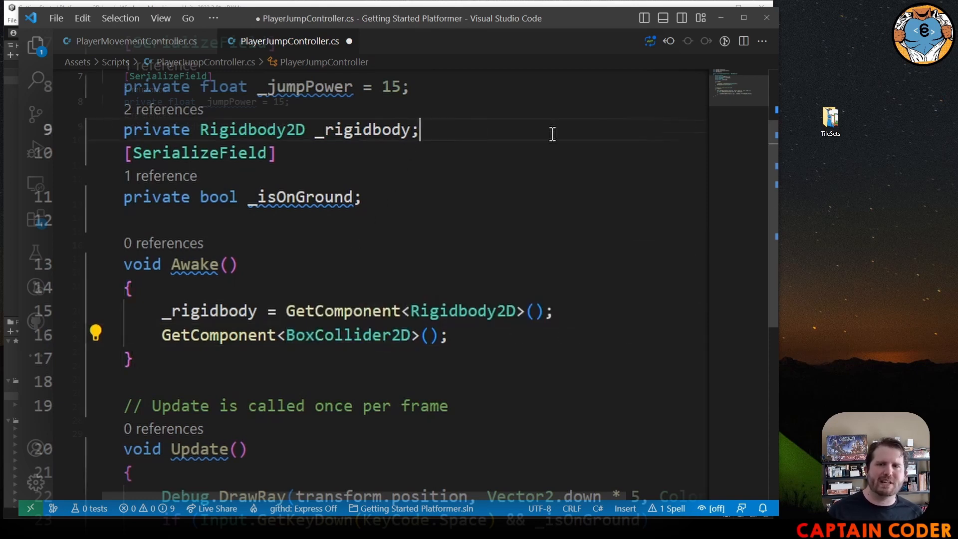
text(prive)
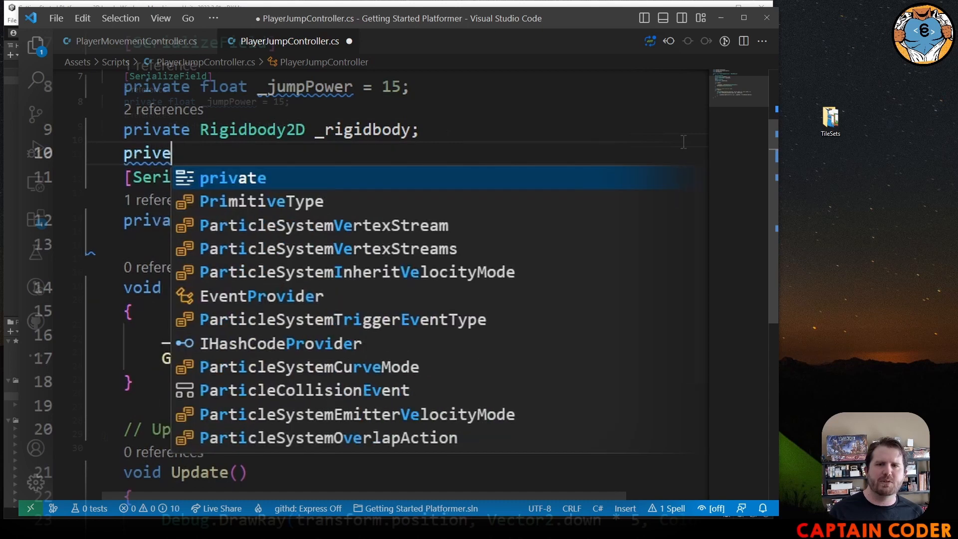
text(BoxCollider2D _collider;)
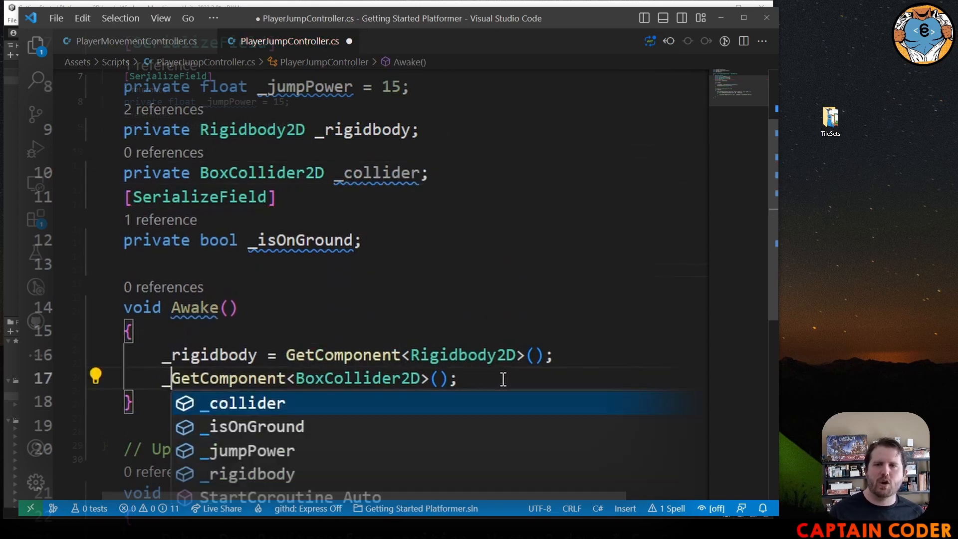
click(242, 402)
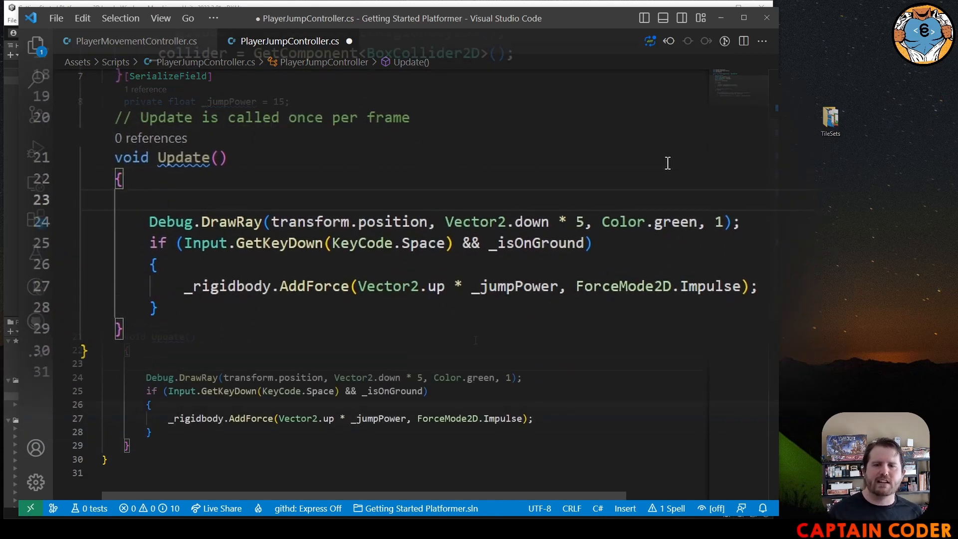
Compute 'float distance = _collider.bounds.extents.y;' and use distance as the ray length.
text(float dist)
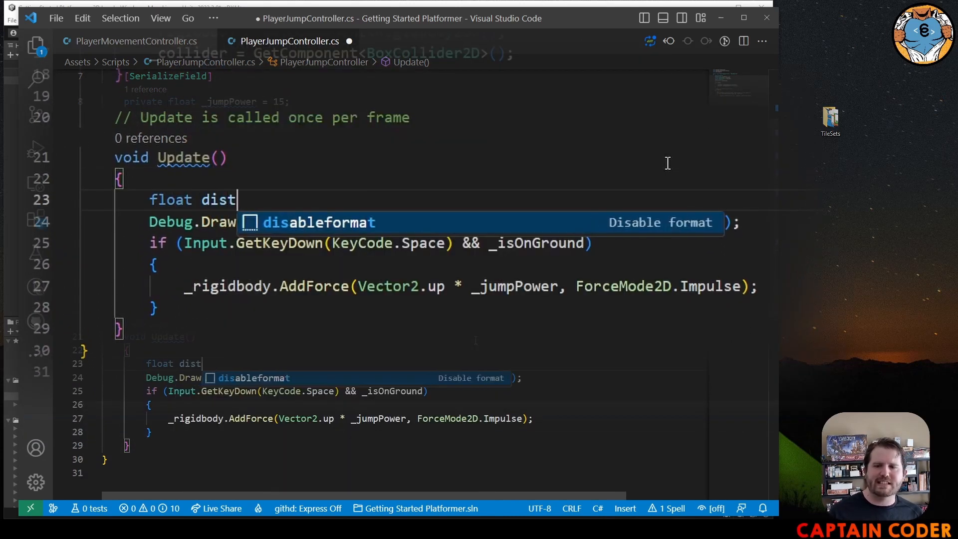
text(ance = _)
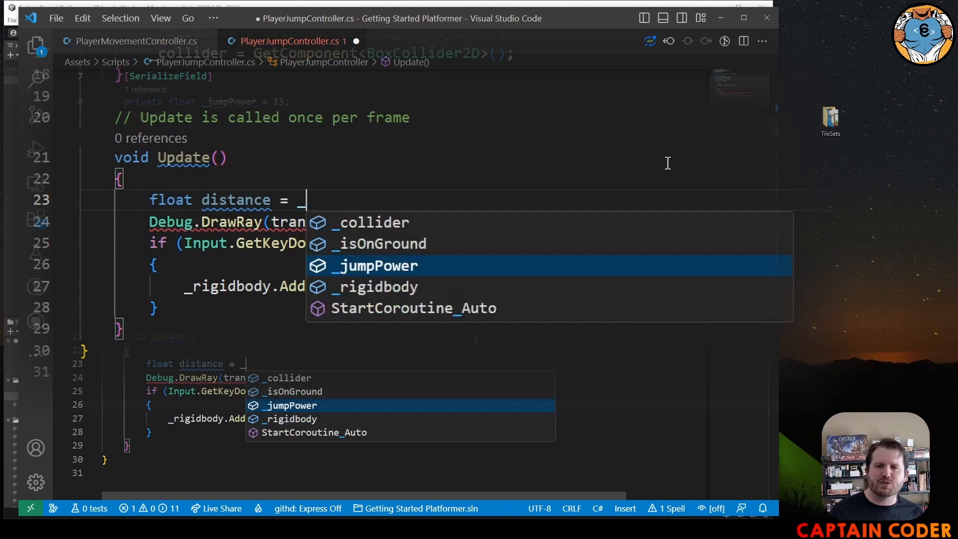
text(_collider.bounds)
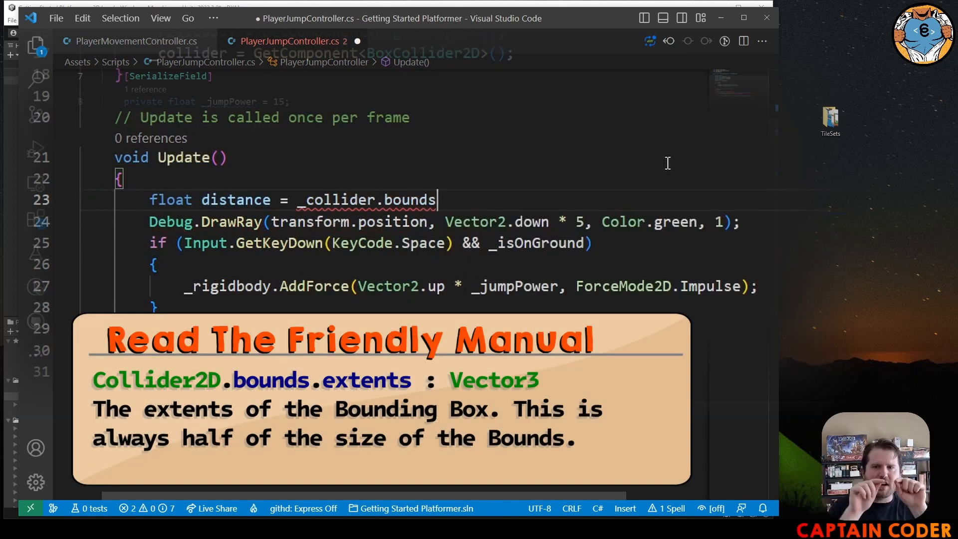
text(.extents)
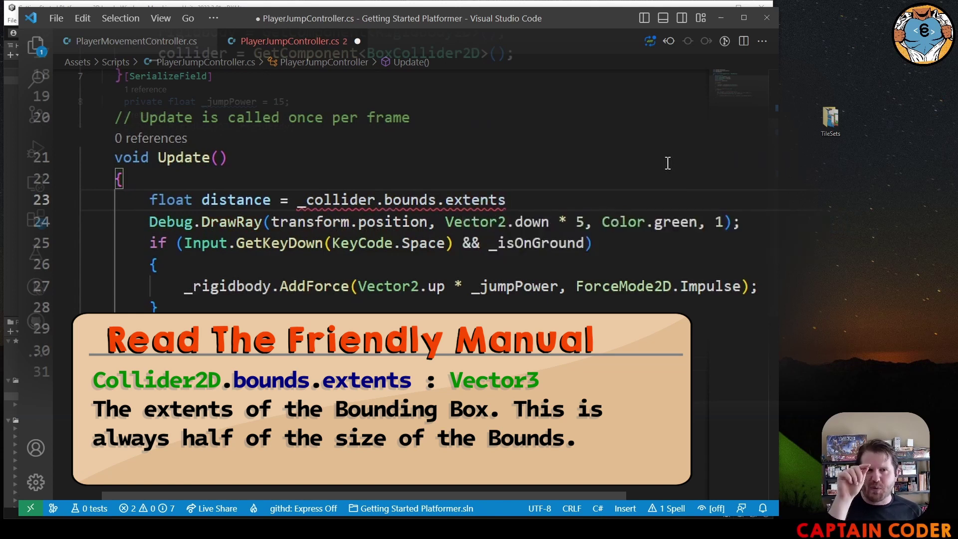
text(.y;)
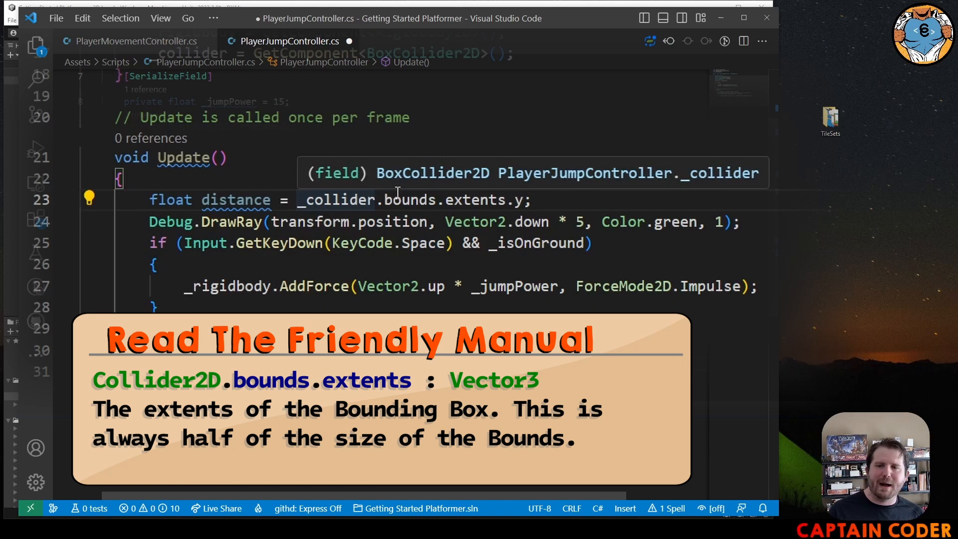
mouse_move(478, 200)
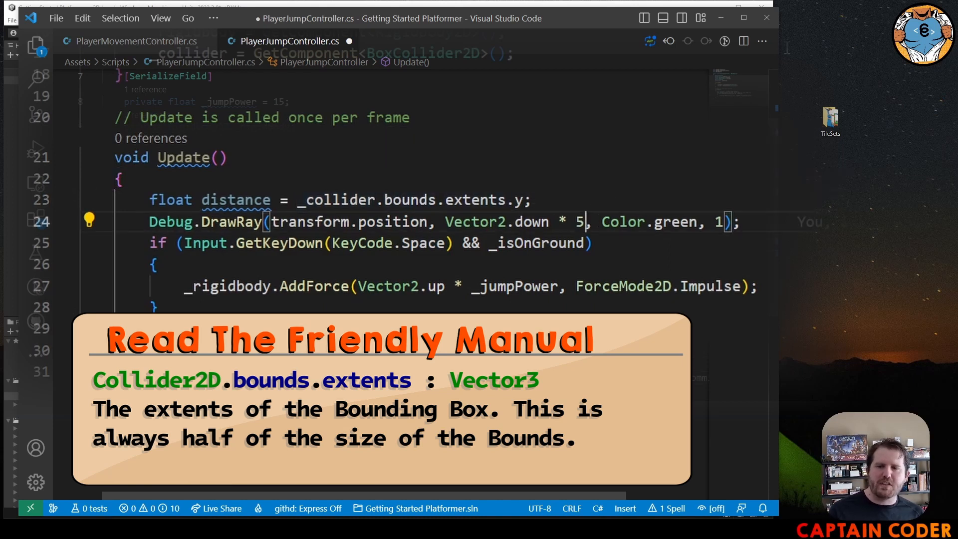
text(dis)
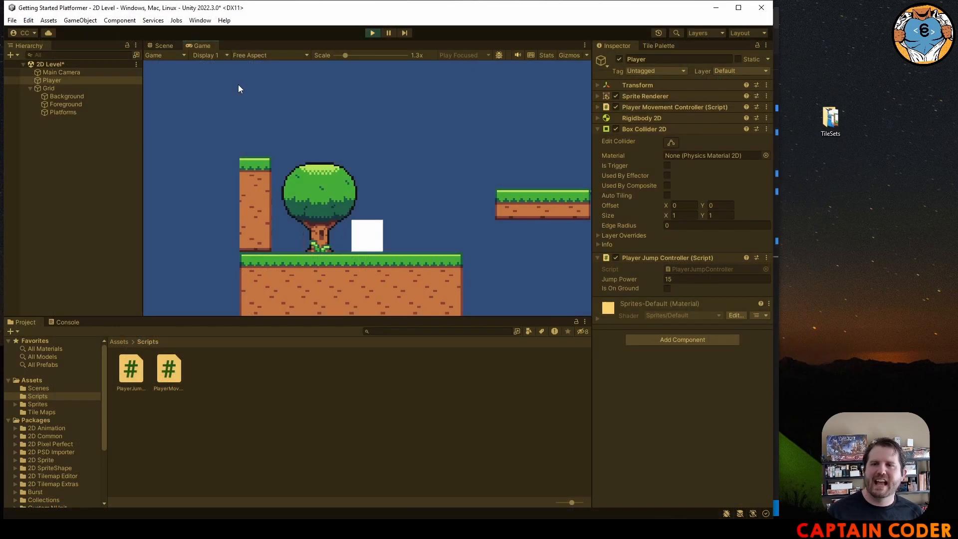
Switch to the Scene view to inspect the player box and its short debug ray.
click(163, 45)
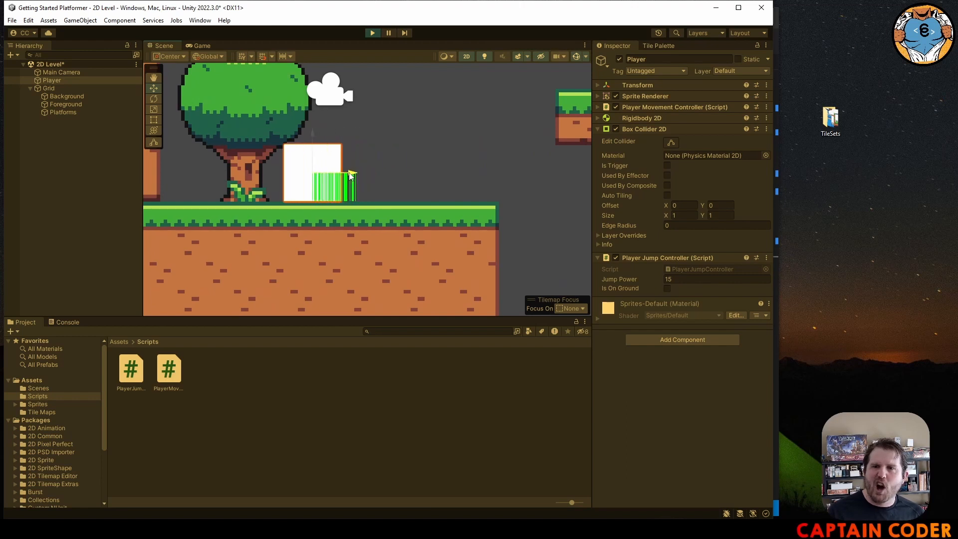
click(321, 173)
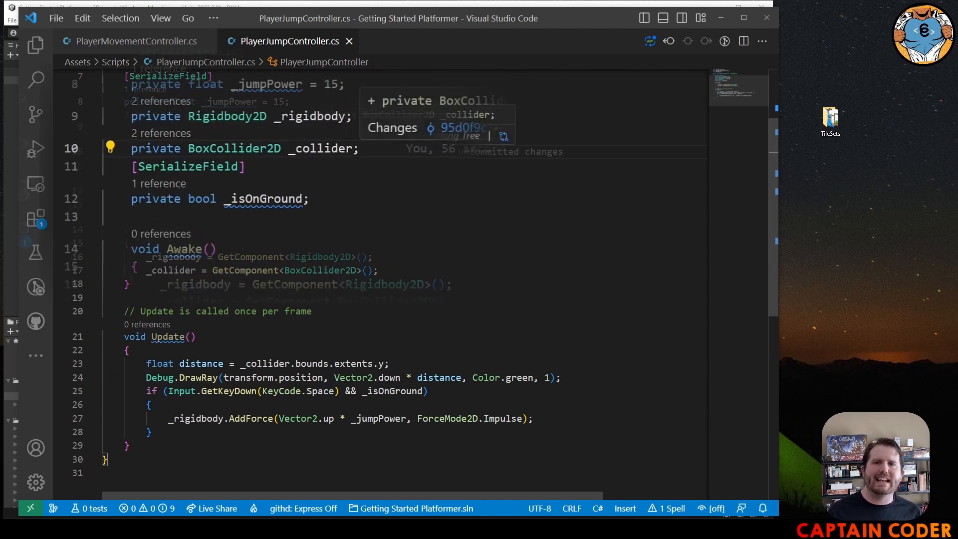
Add a serialized 'private float _distanceDelta' added to the ray distance, and save.
text(priv)
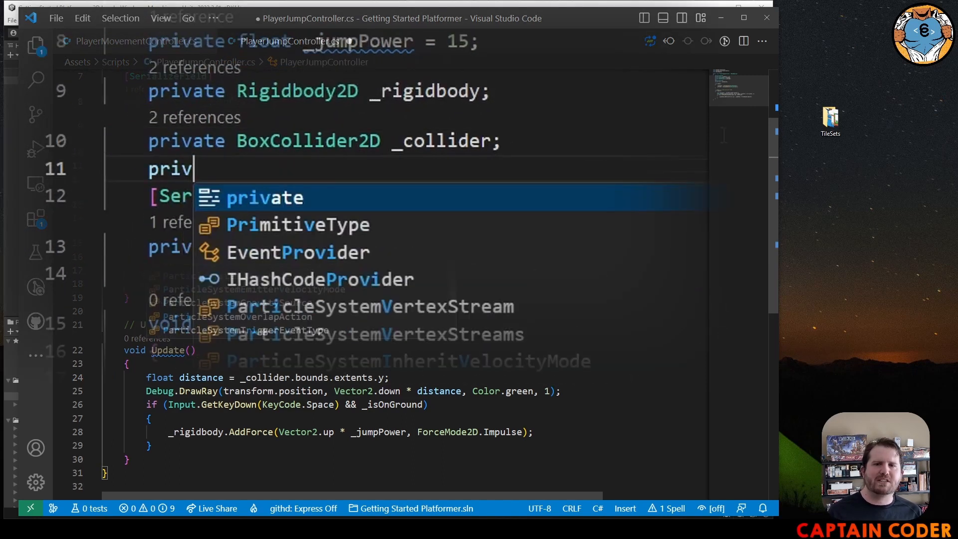
text(ate flo)
click(342, 377)
text( + _)
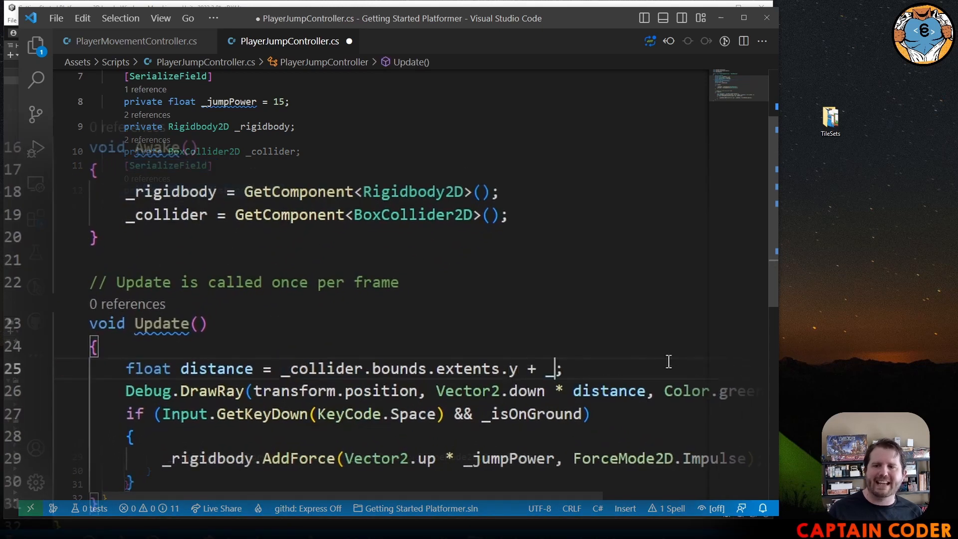
text(distanceDelta)
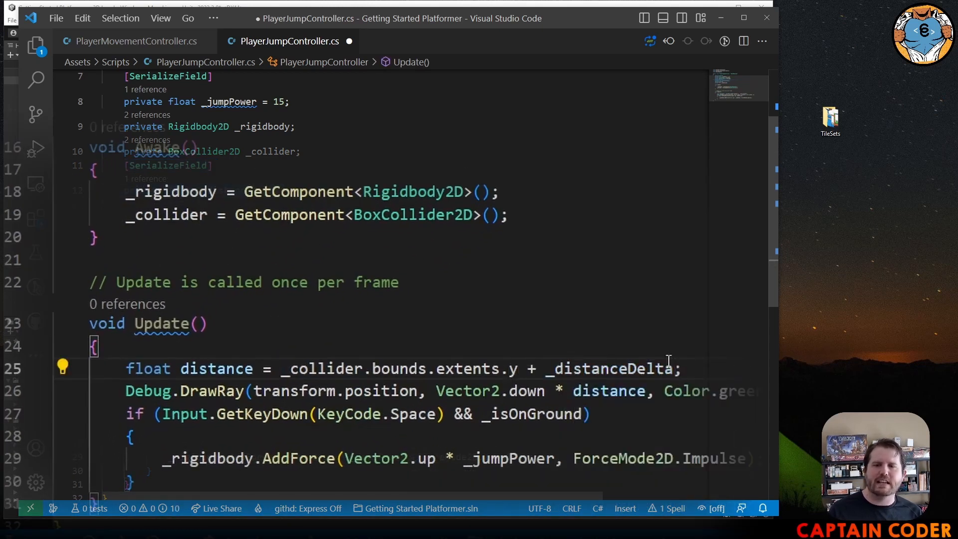
key(ctrl+s)
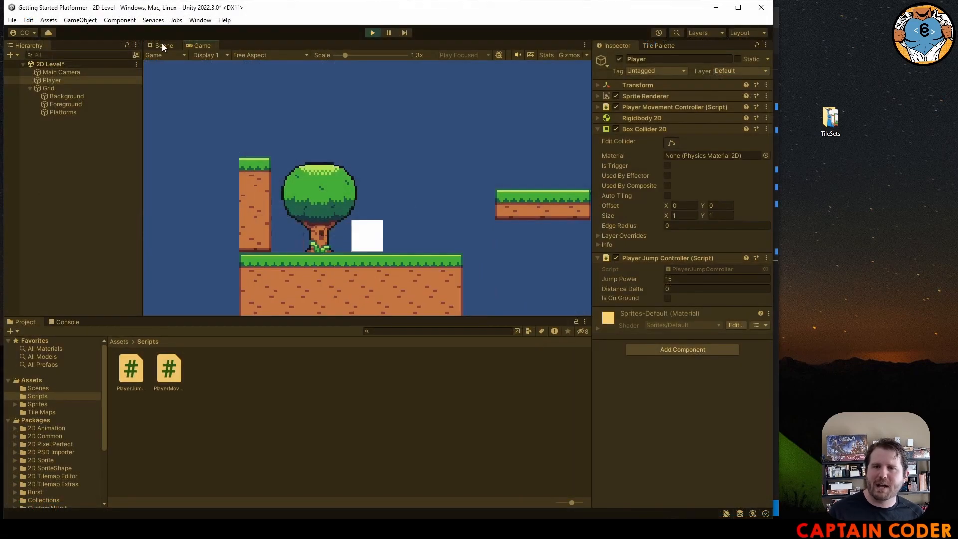
In the Scene view, select Platforms then Player and set Distance Delta to 0.02.
click(161, 45)
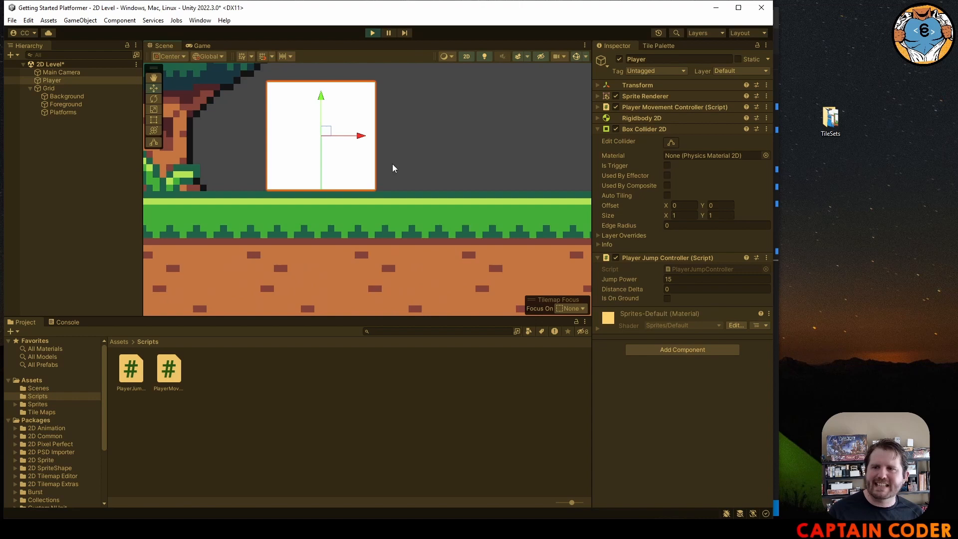
mouse_move(162, 105)
text(1)
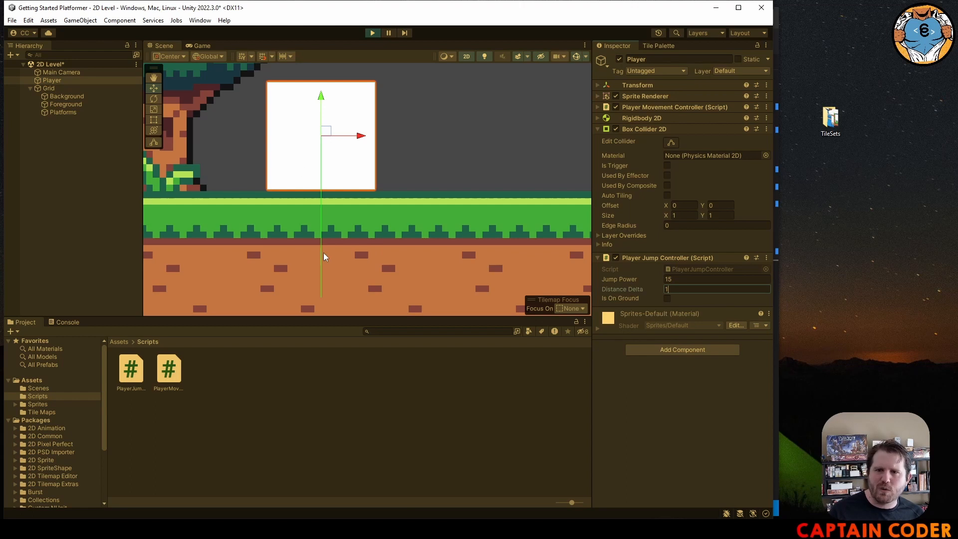
mouse_move(403, 265)
text(0.1)
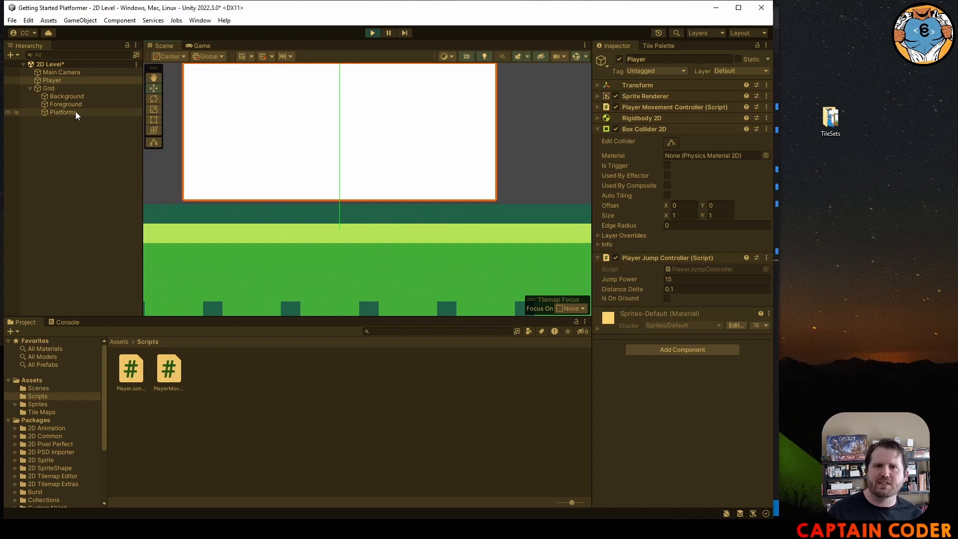
click(63, 112)
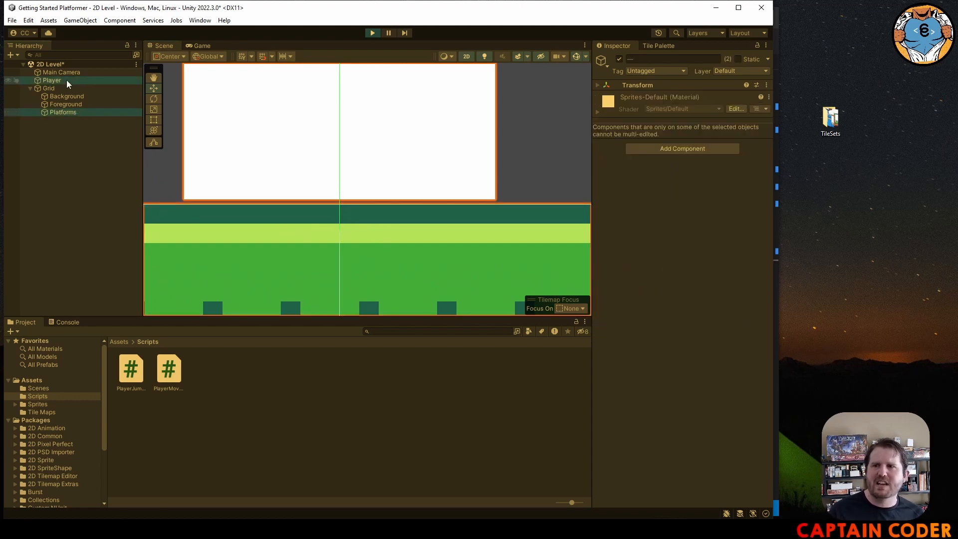
click(51, 80)
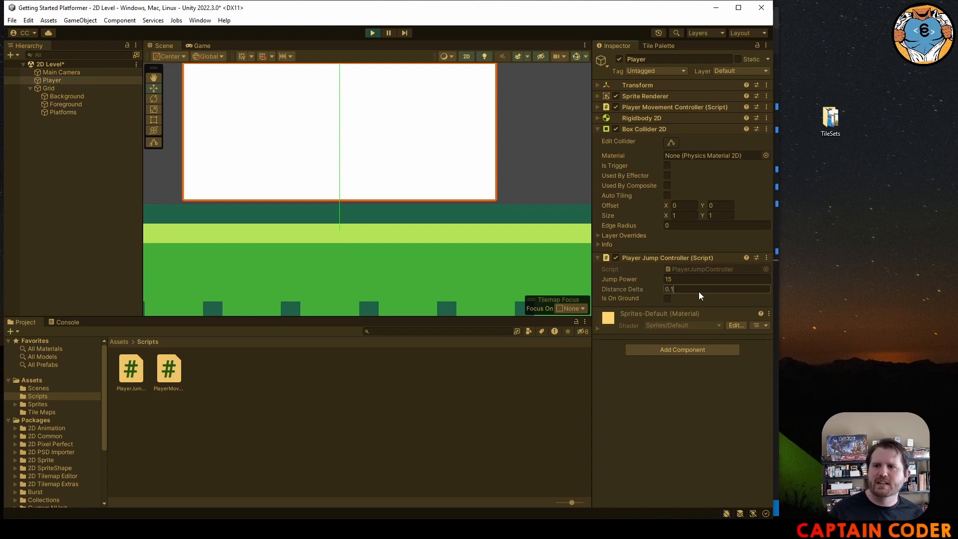
text(0.02)
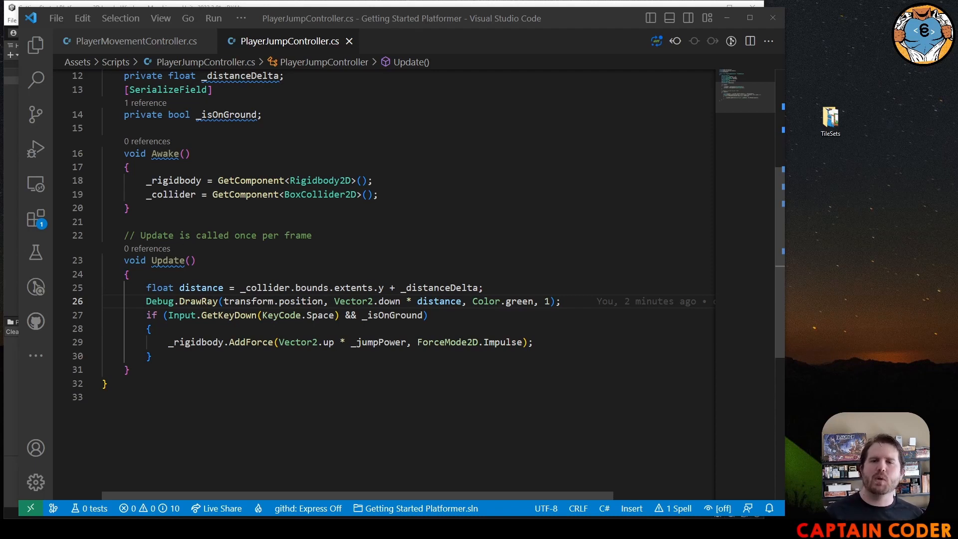
Add Physics2D.Raycast(transform.position, Vector2.down, distance) below the Debug.DrawRay line in Update.
click(559, 300)
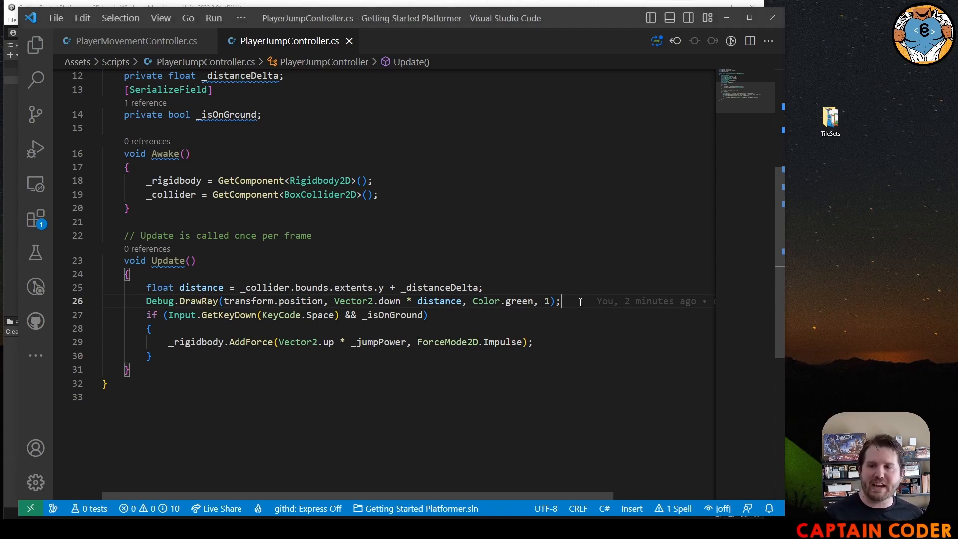
text(Phy)
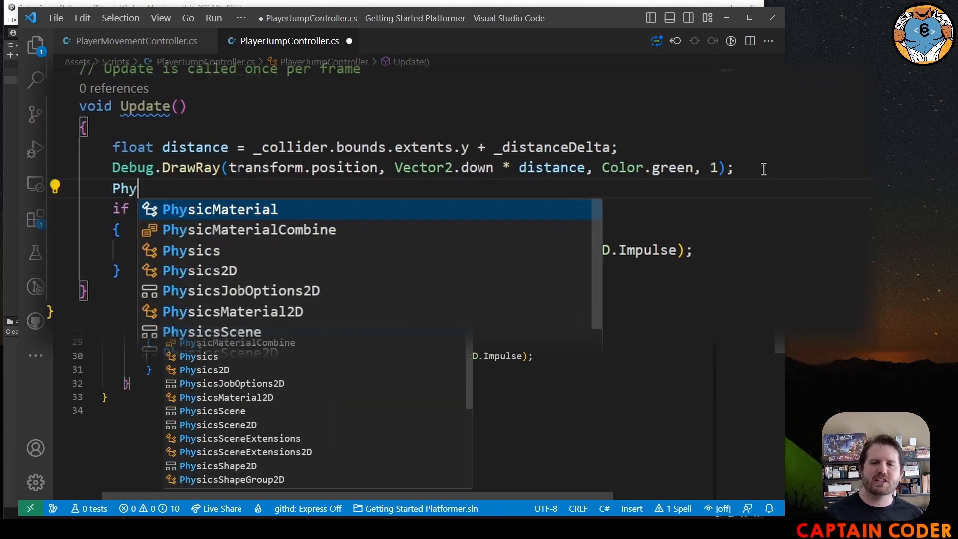
text(sics2D.Raycast)
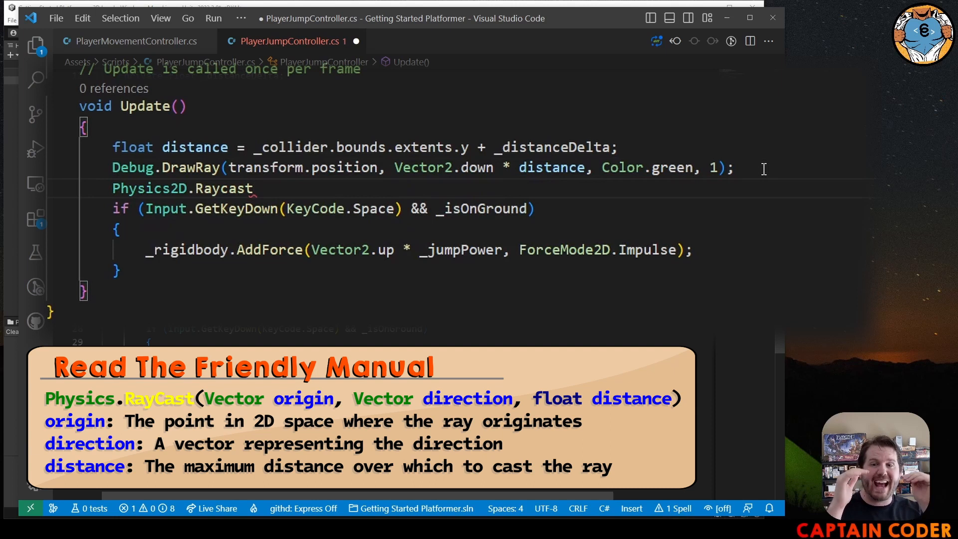
text((transform.position)
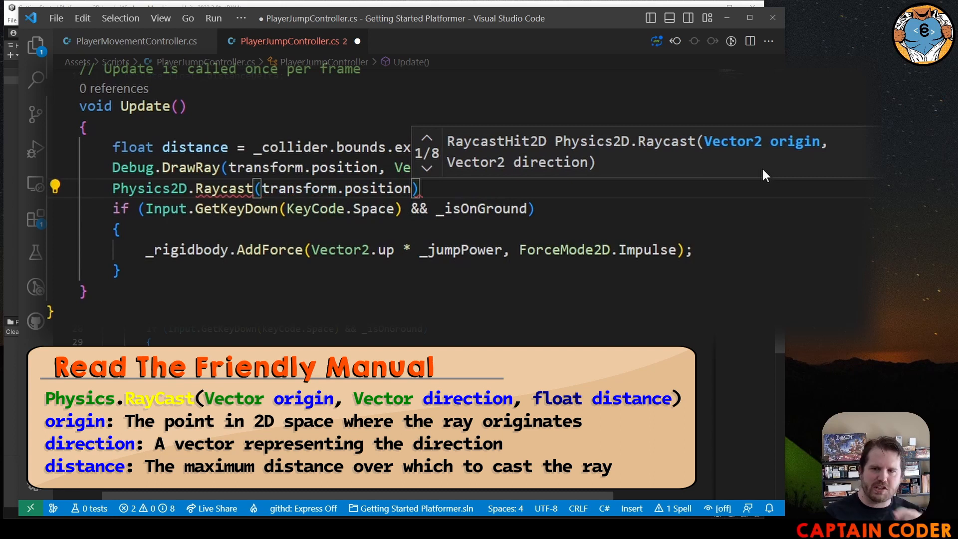
text(, Vector2.down)
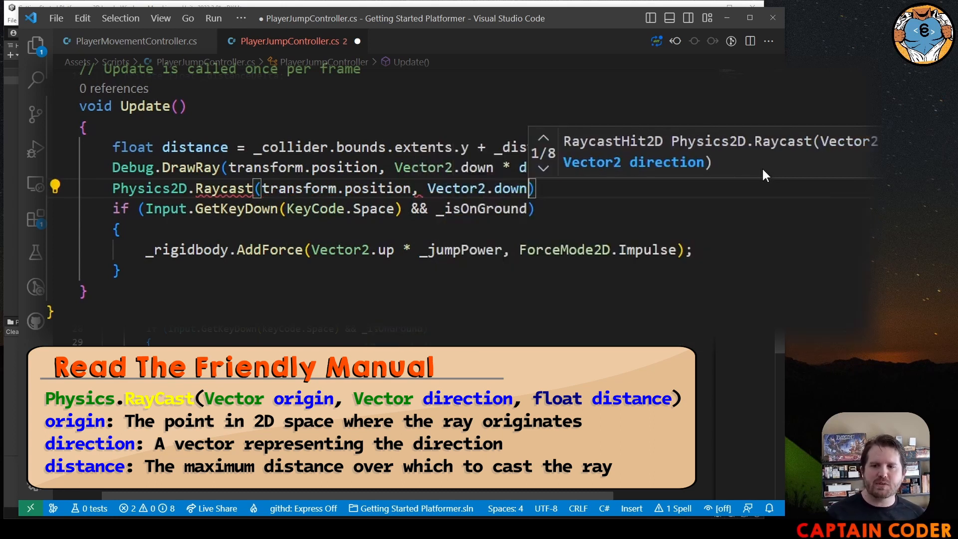
text(,)
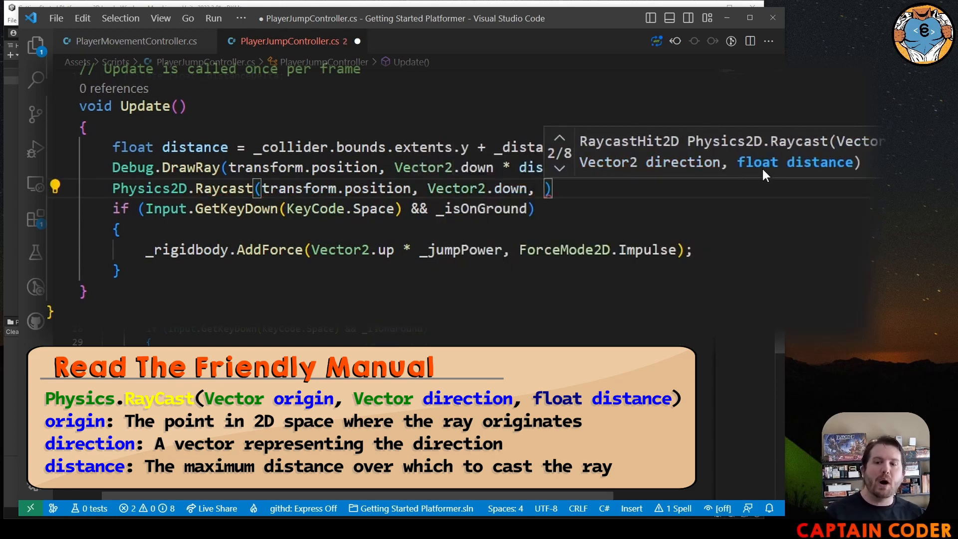
text(distance)
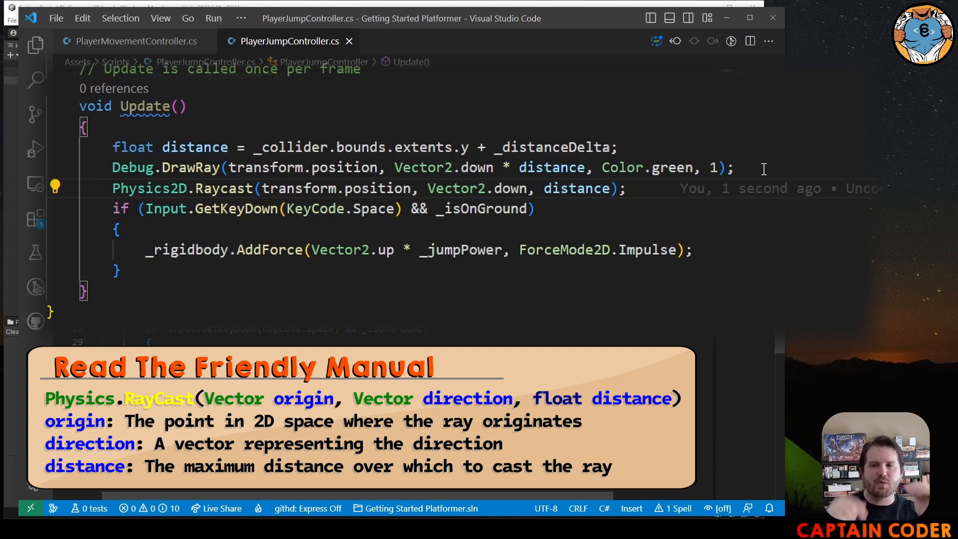
double_click(576, 189)
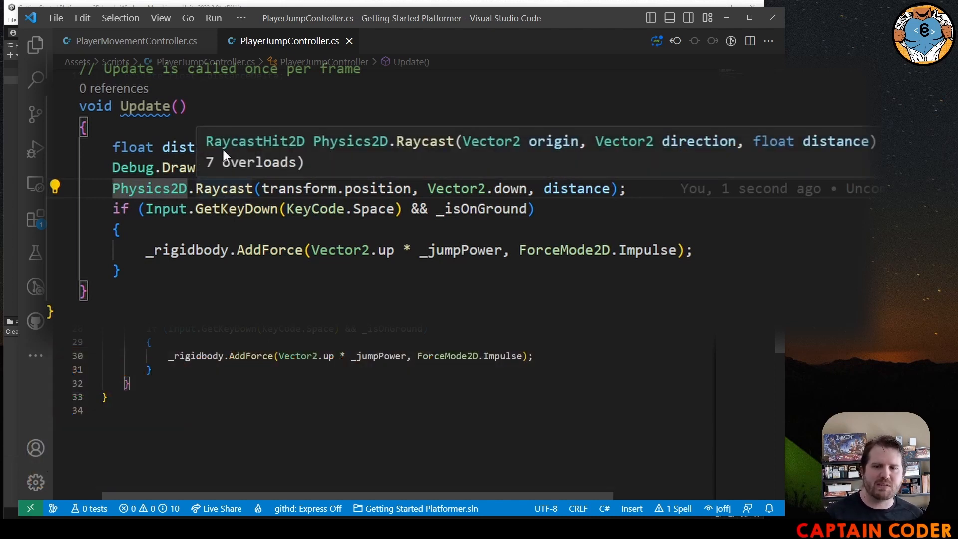
mouse_move(271, 144)
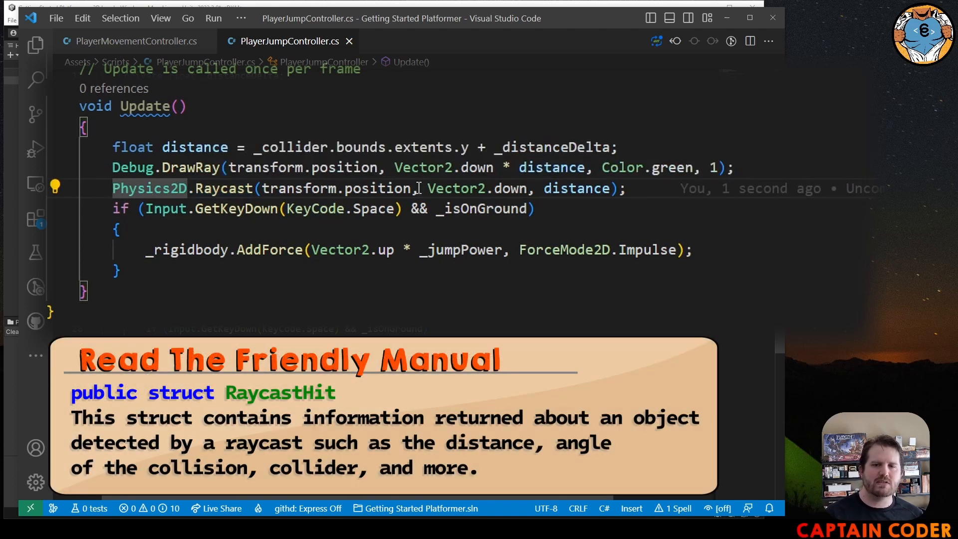
Store the result as RaycastHit2D raycastHit and add Debug.Log(raycastHit.collider) on the next line.
text(RayCastHit2D raycastHit =)
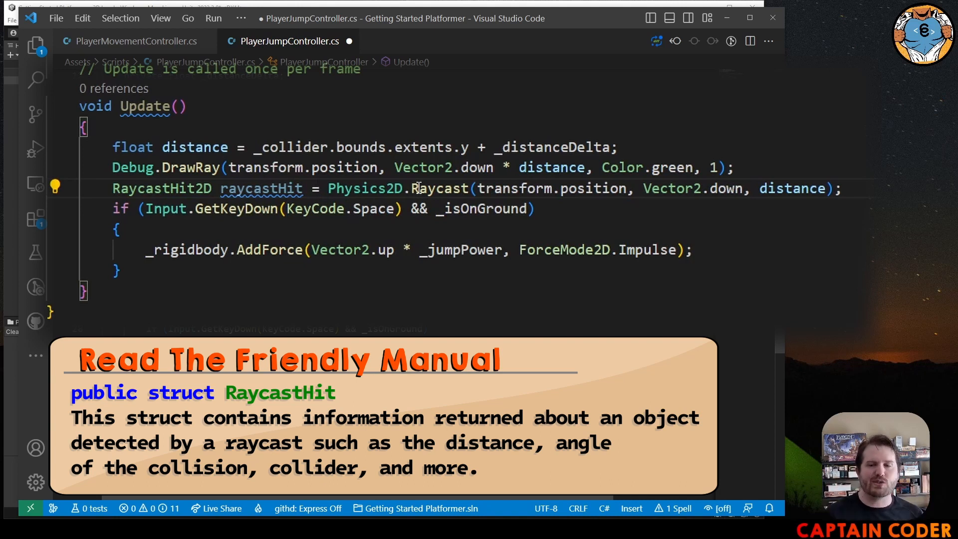
key(enter)
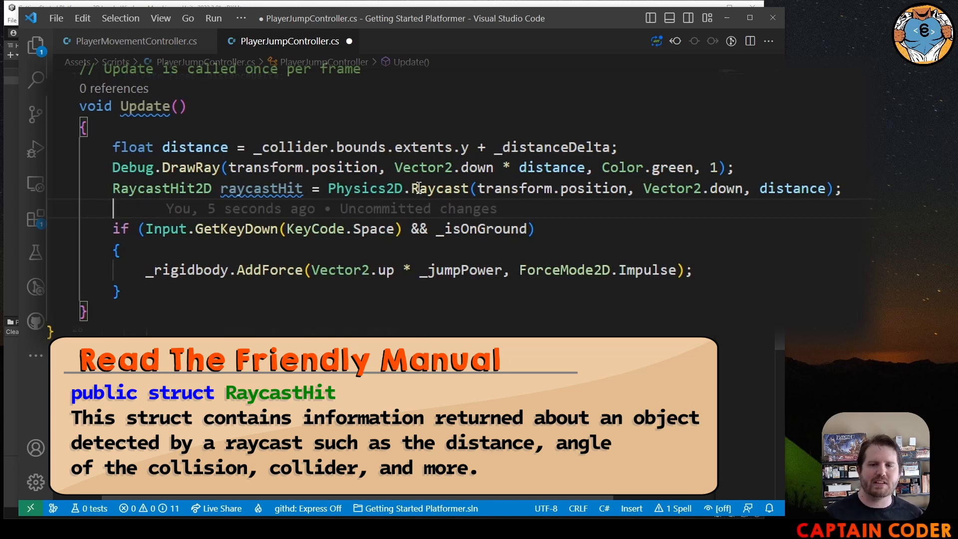
text(raycastHit)
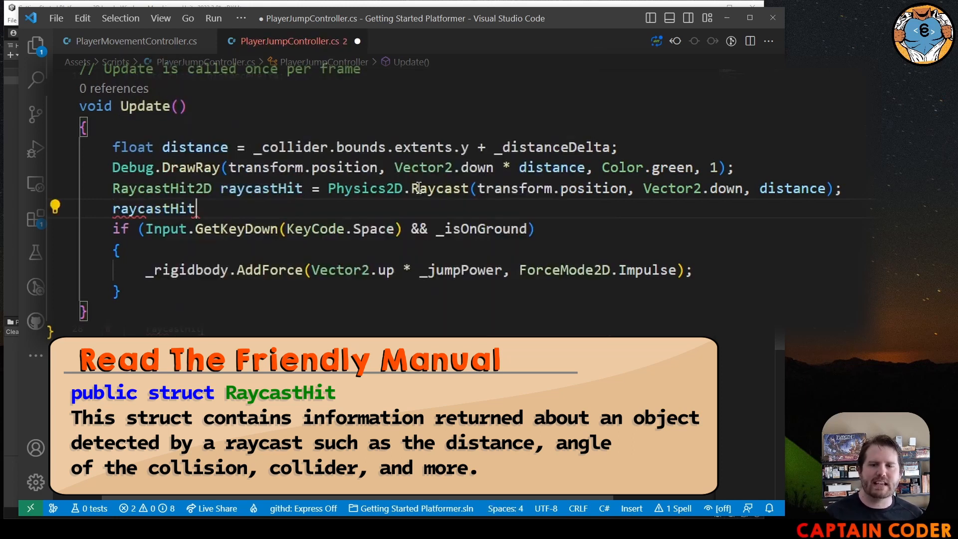
text(.collider)
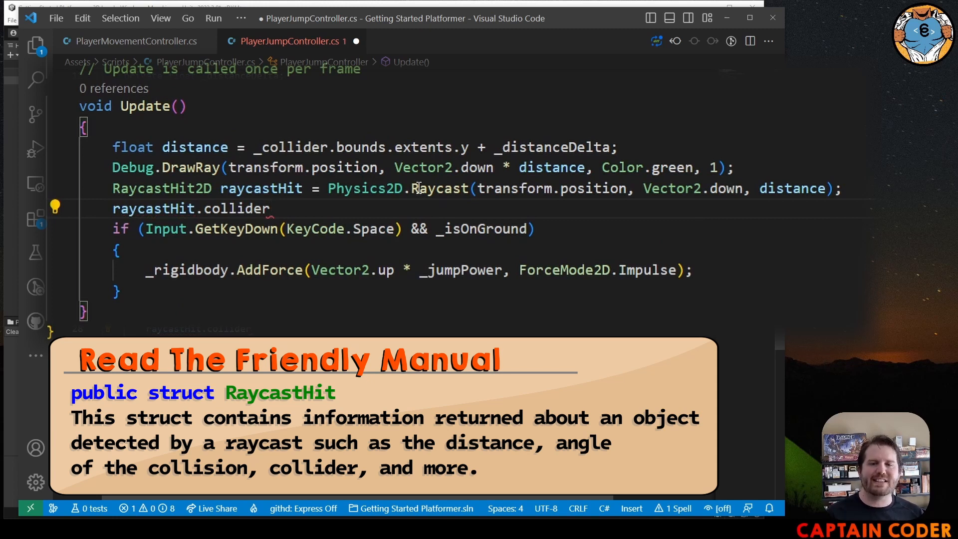
text(Debug.Log.collider)
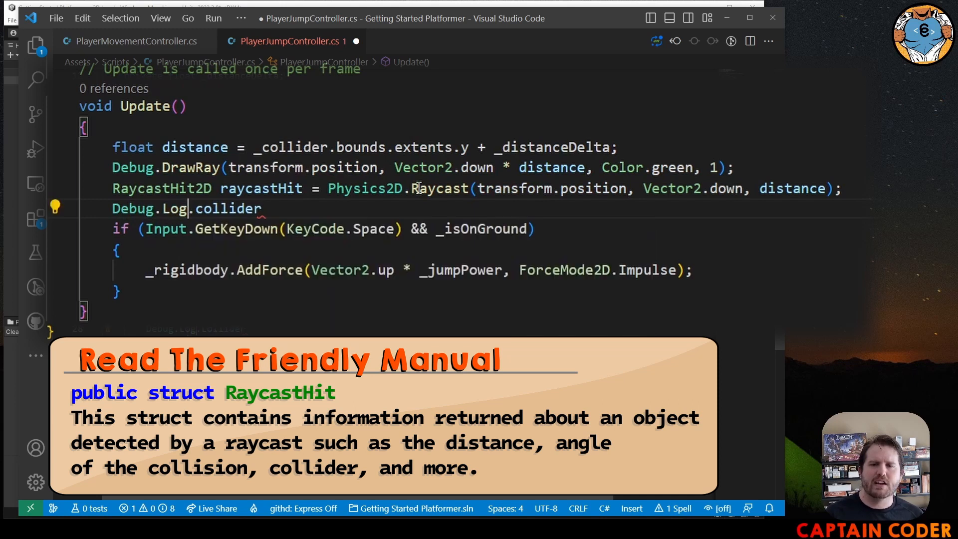
text((r)
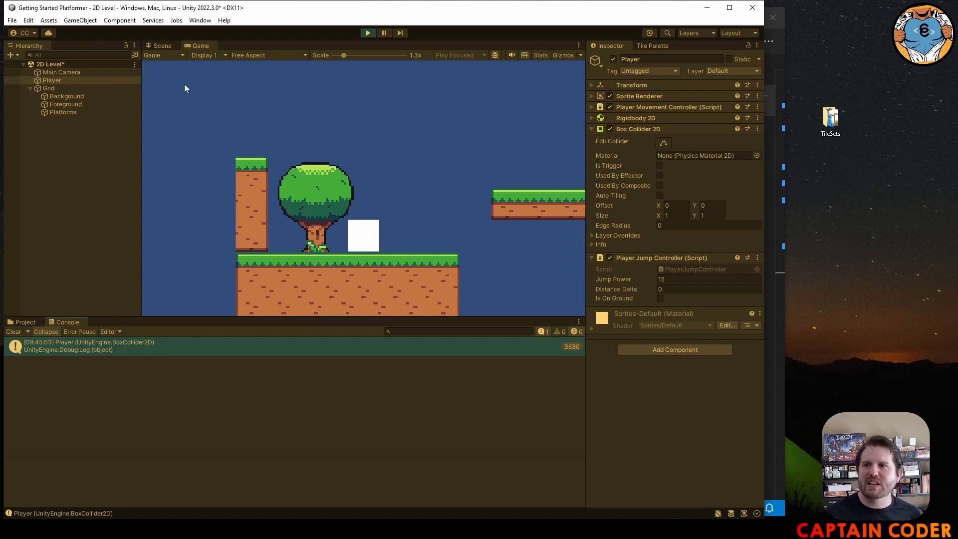
Play-test the jump and watch the Console log the Player's BoxCollider2D, Null and the Platforms TilemapCollider2D.
click(608, 129)
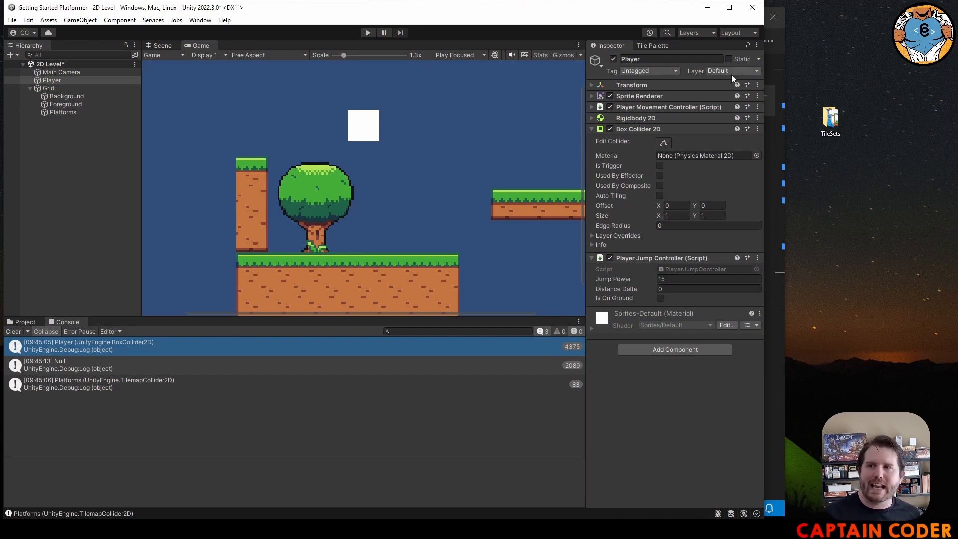
click(732, 69)
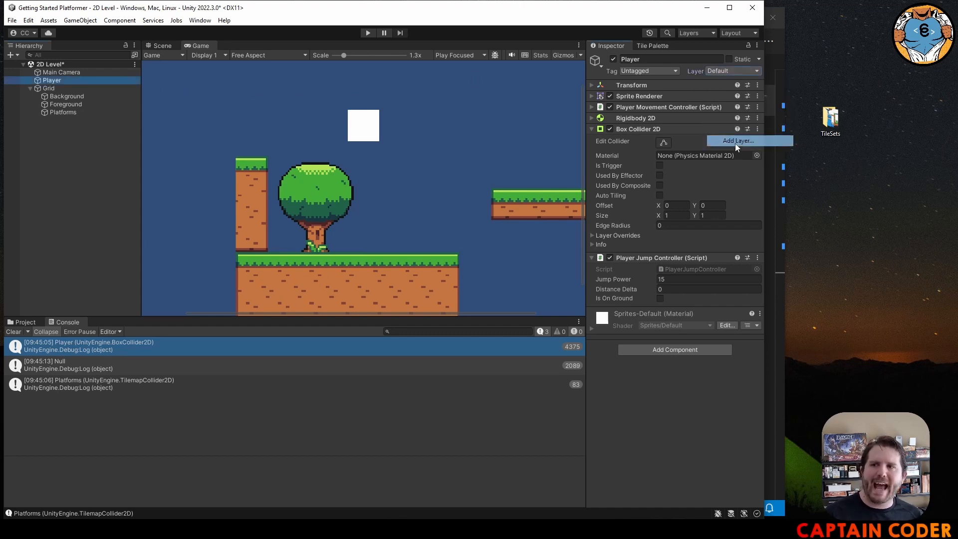
Name User Layer 6 'Platforms' in the Tags & Layers settings.
click(738, 141)
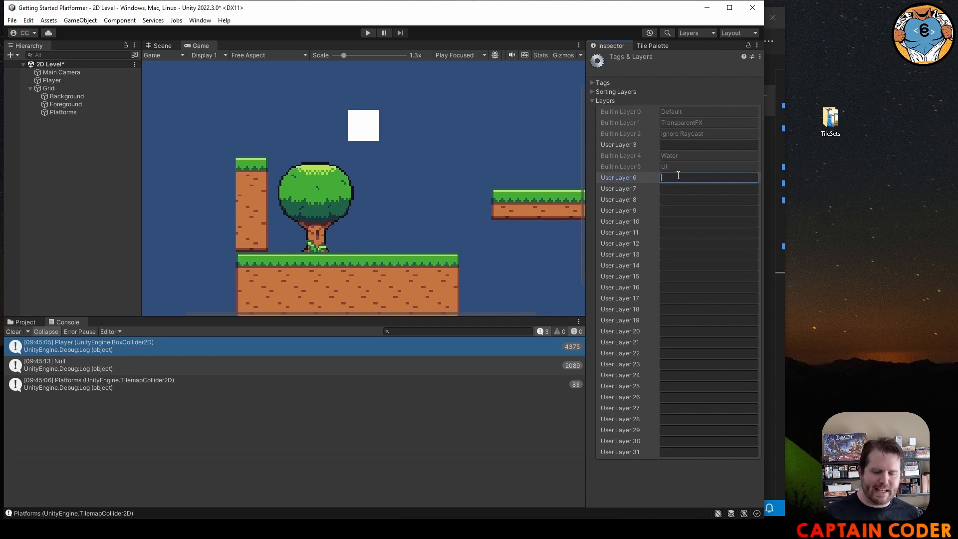
text(Platforms)
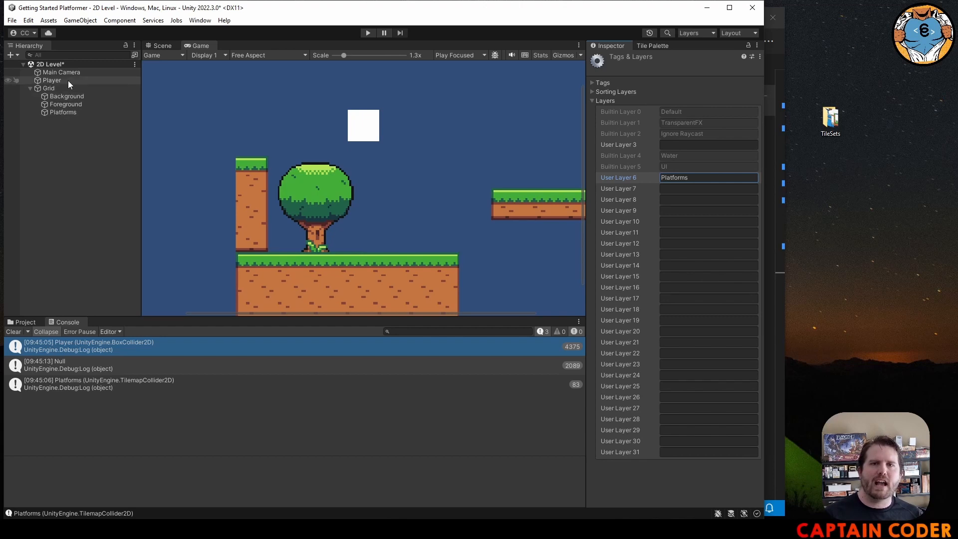
Assign the Platforms tilemap object in the Hierarchy to the 6: Platforms layer.
click(63, 112)
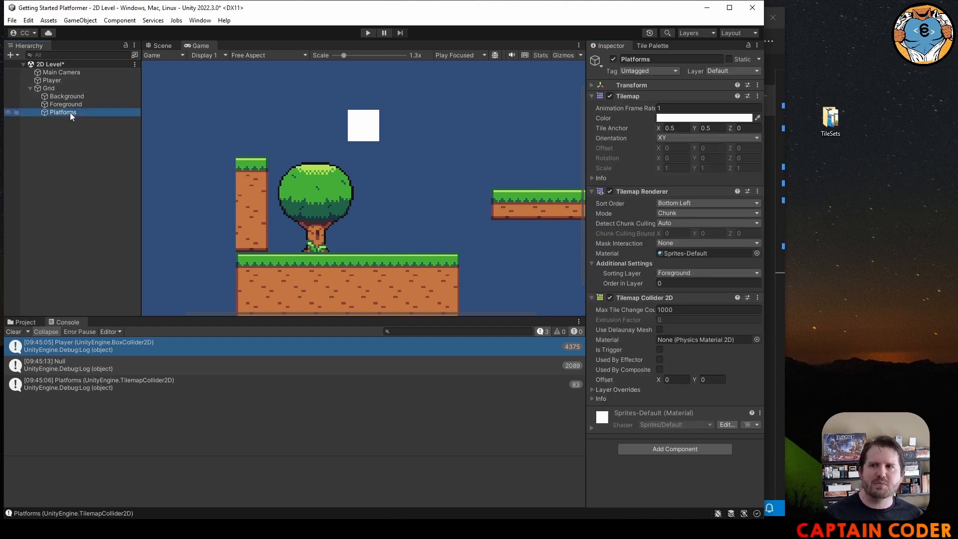
click(732, 70)
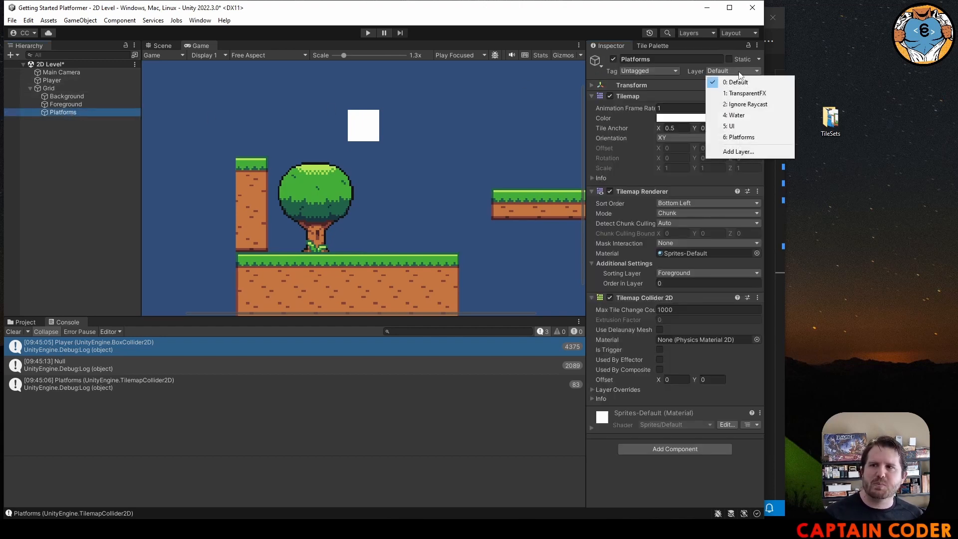
click(739, 137)
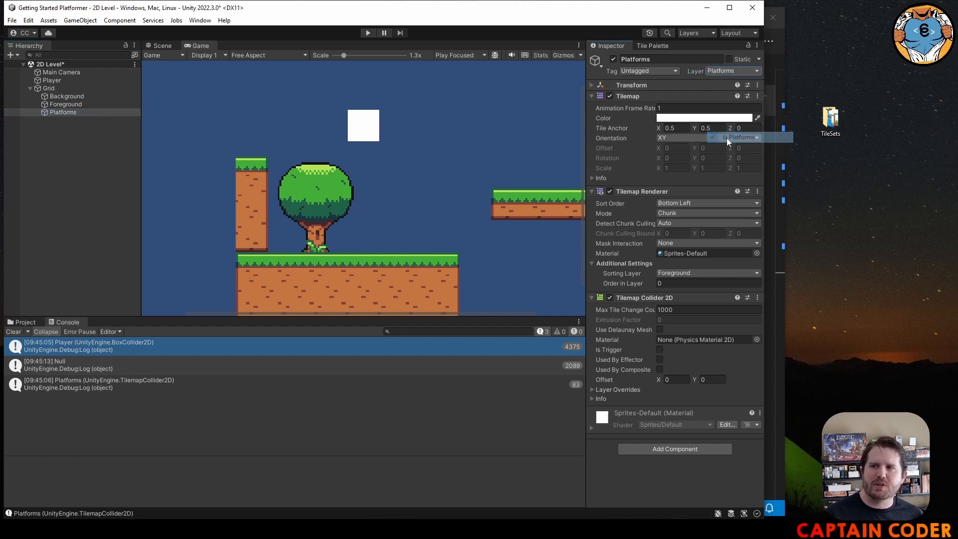
click(741, 136)
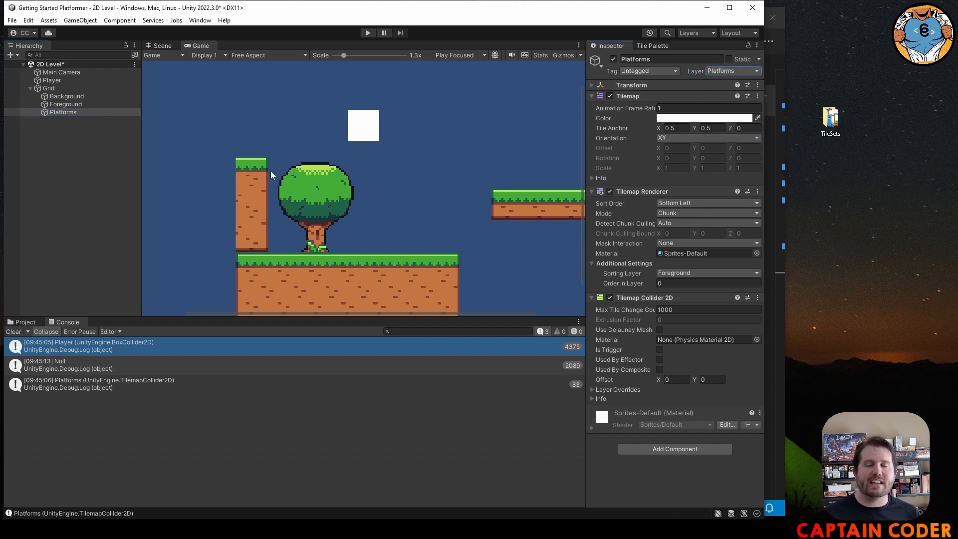
mouse_move(133, 269)
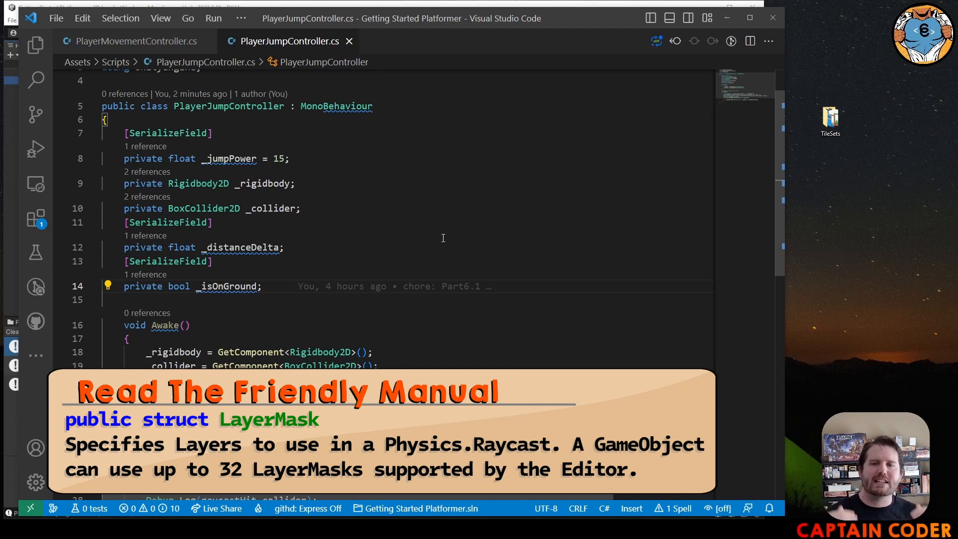
Declare [SerializeField] private LayerMask _groundMask; below _isOnGround in PlayerJumpController.
text(pri)
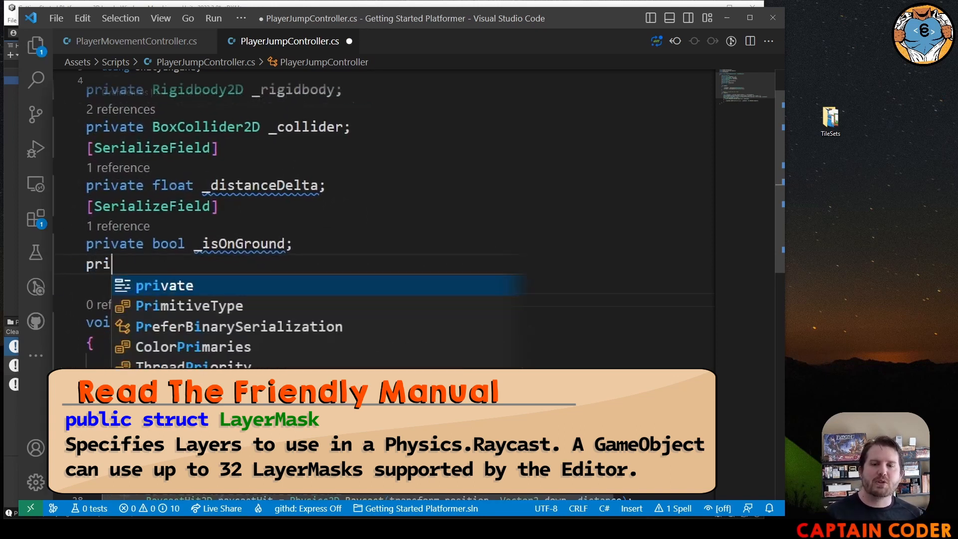
text(vate LayerMask _g)
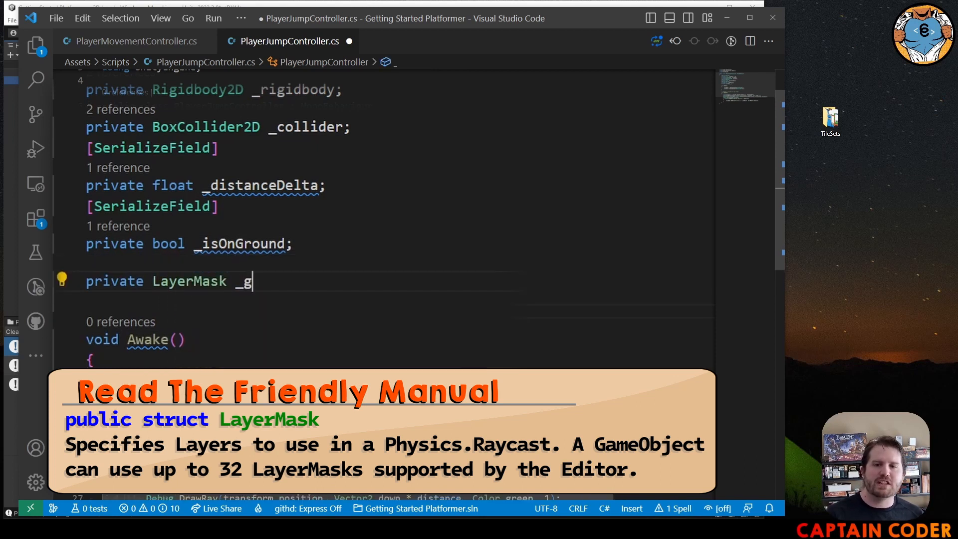
text(roundMask;)
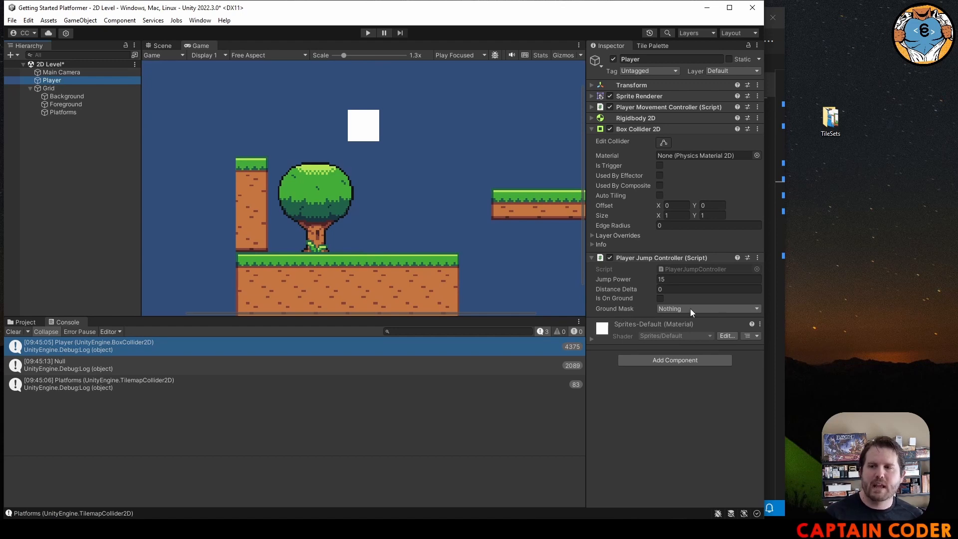
Set the Player's Ground Mask to Platforms only, ticking and unticking UI along the way.
click(706, 308)
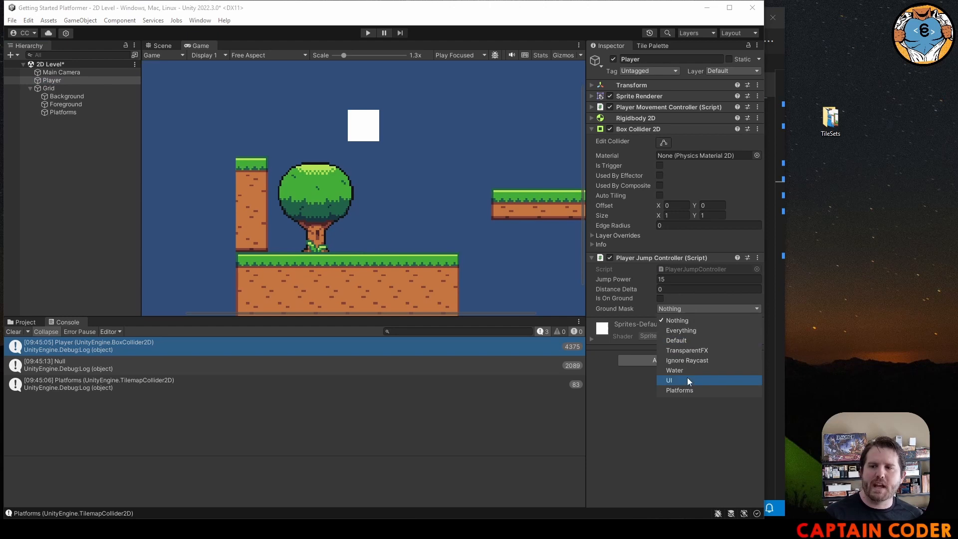
mouse_move(694, 390)
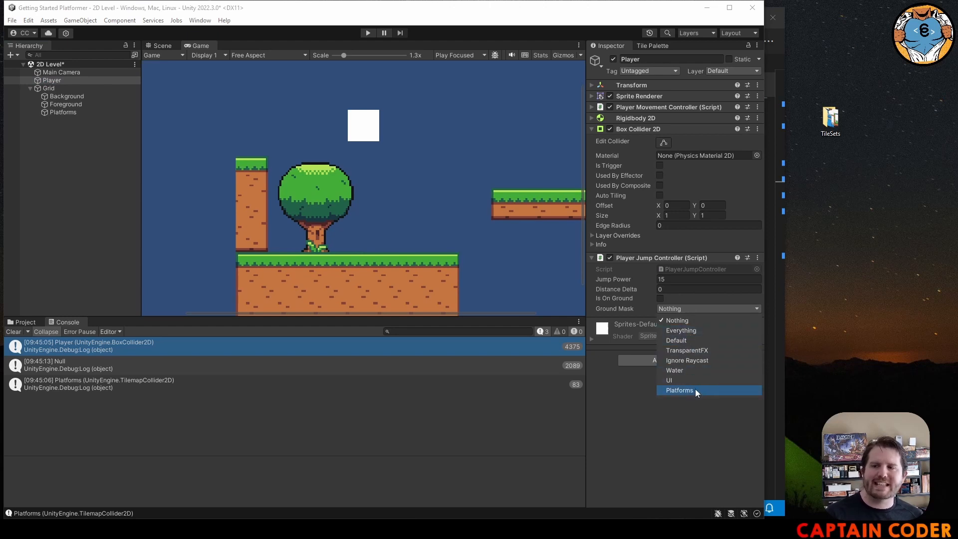
click(679, 390)
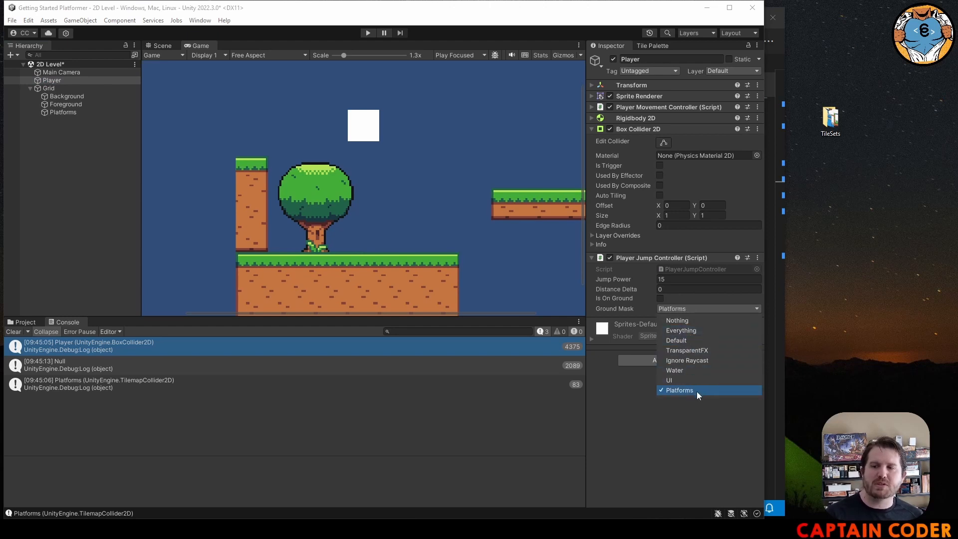
mouse_move(688, 391)
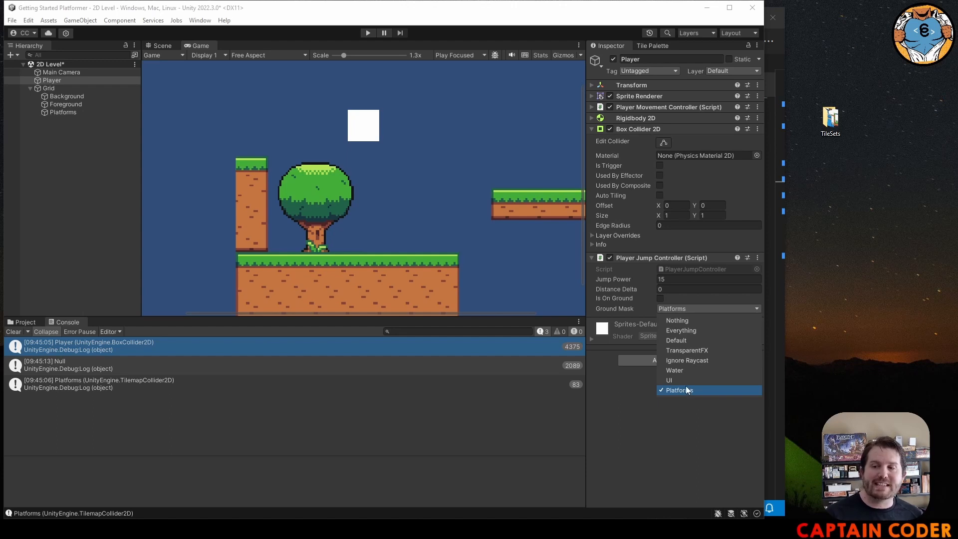
click(668, 379)
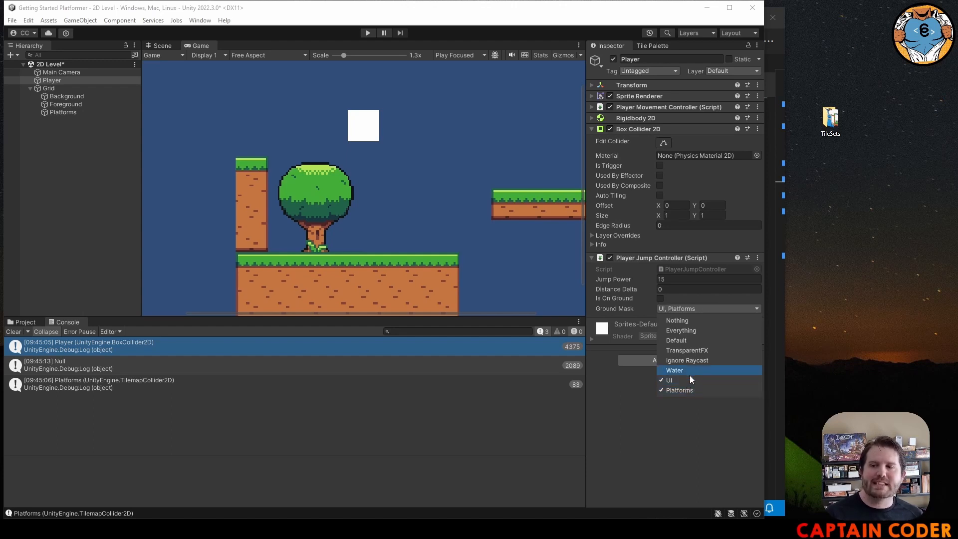
click(669, 379)
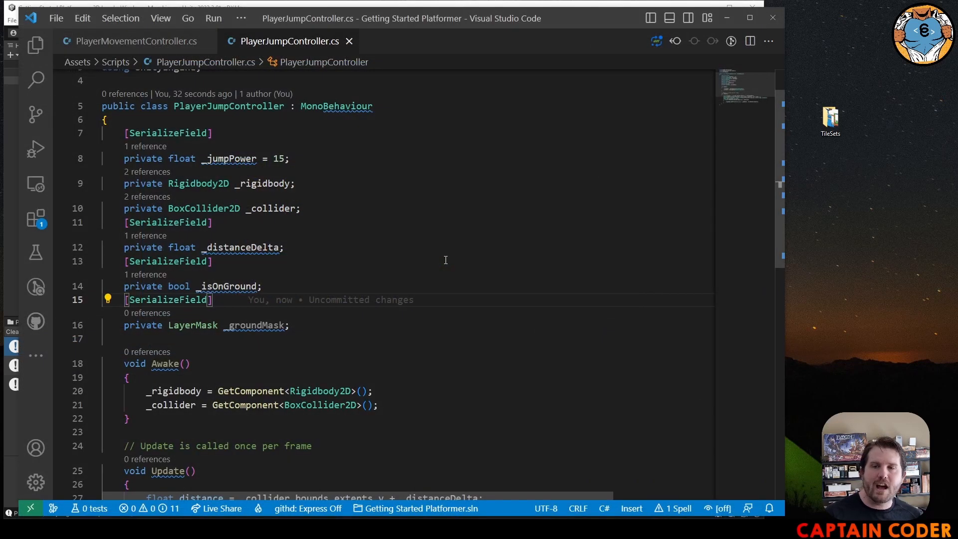
Pass _groundMask as the fourth argument of the Physics2D.Raycast call in Update.
scroll(down, 3)
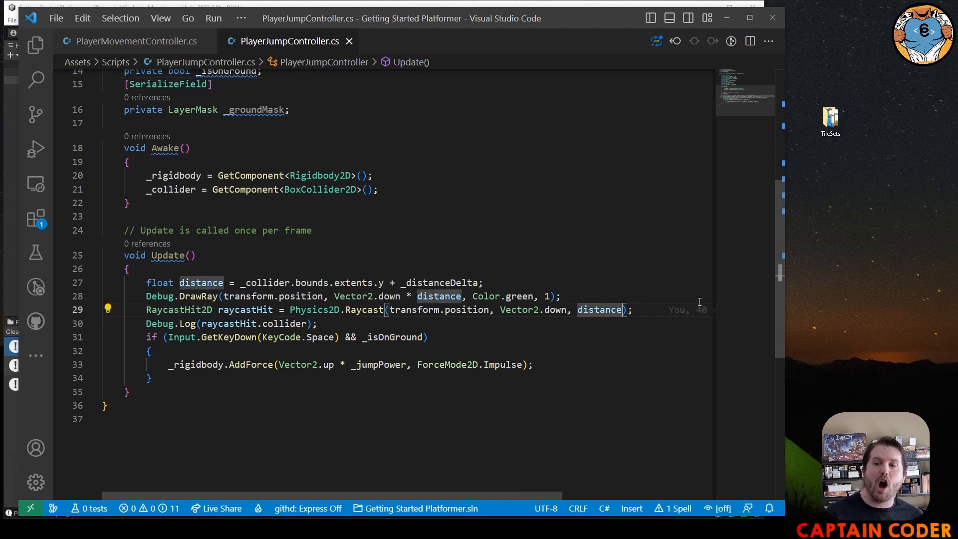
text(,)
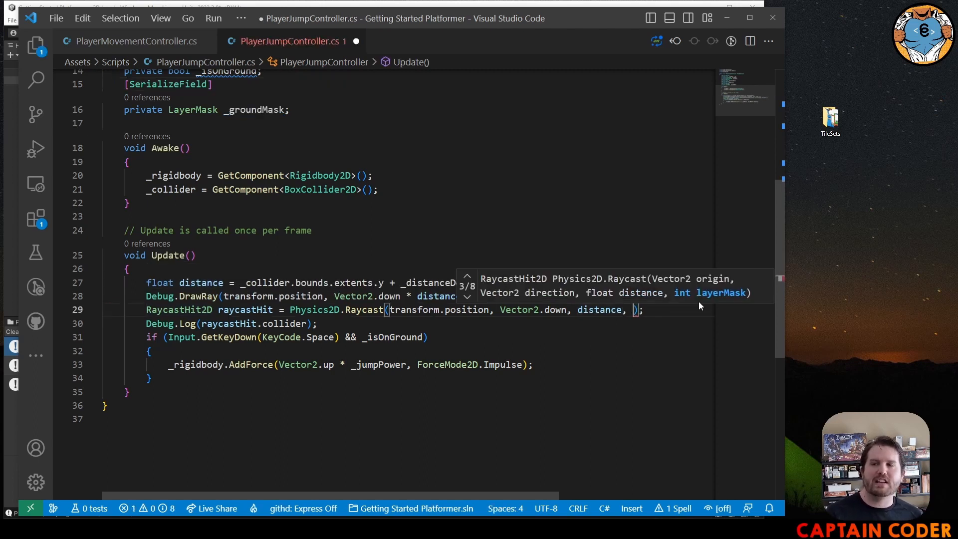
text(_groundMask)
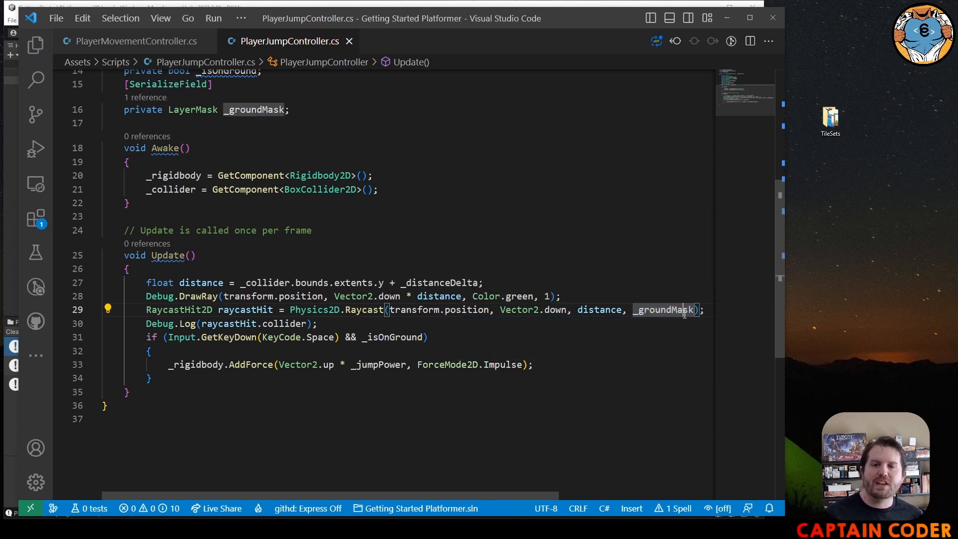
mouse_move(660, 346)
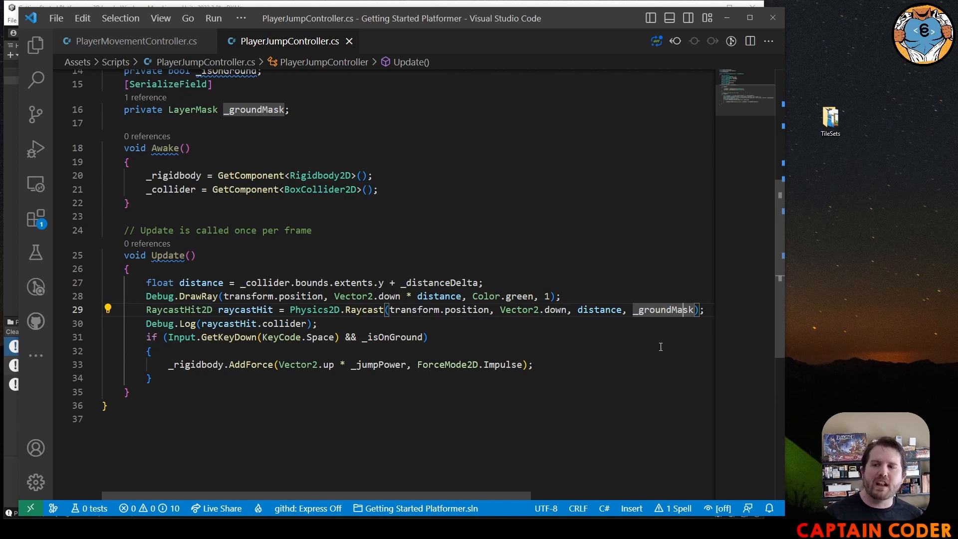
mouse_move(665, 325)
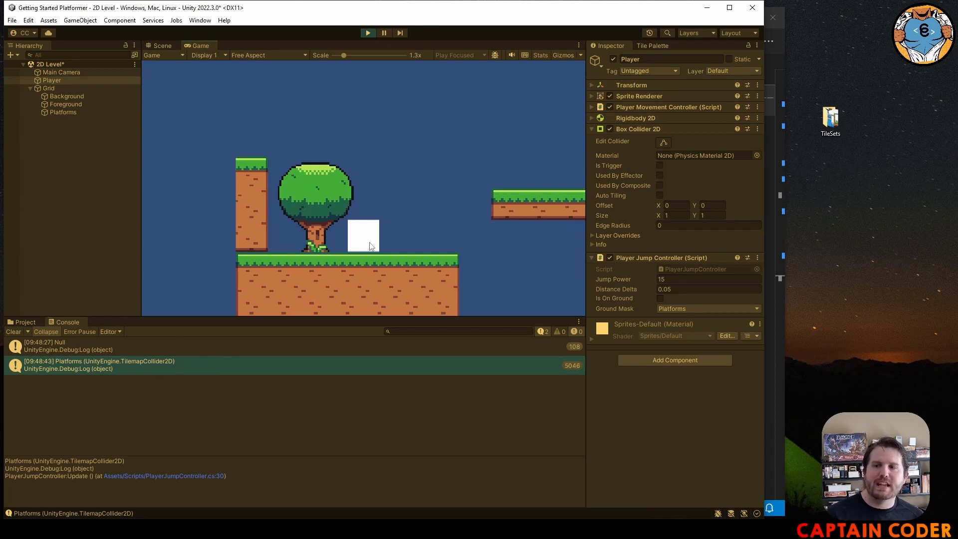
mouse_move(648, 299)
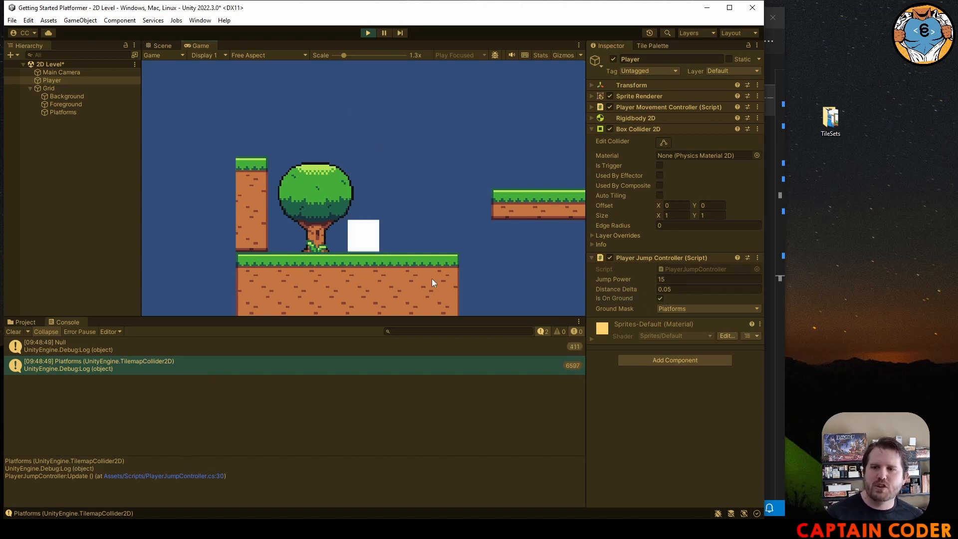
mouse_move(581, 351)
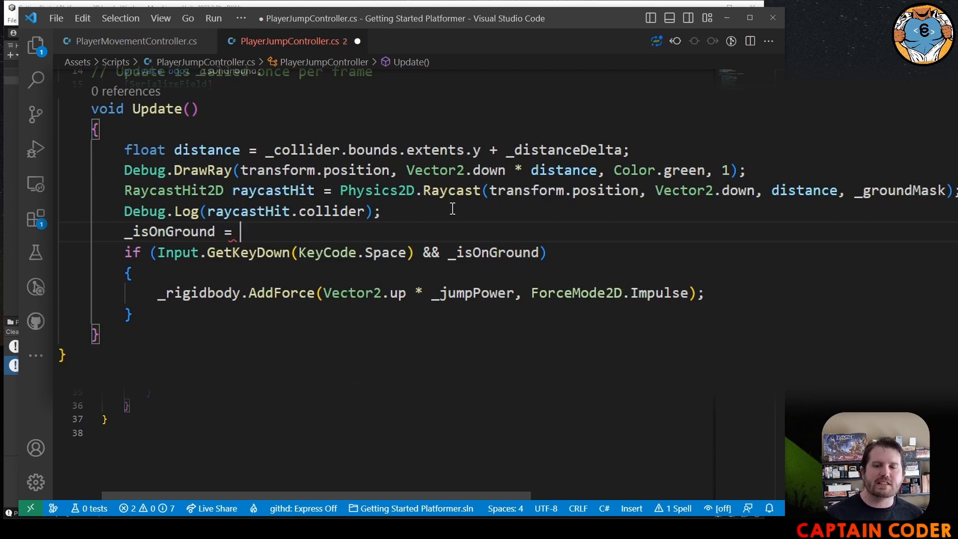
Add _isOnGround = raycastHit.collider != null; after the Debug.Log line in Update.
text(raycastHit.)
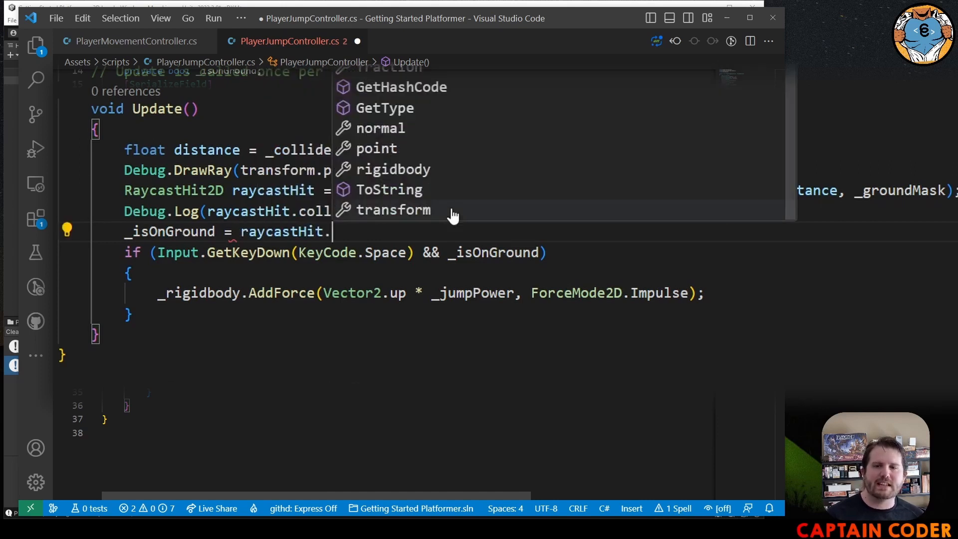
text(collider)
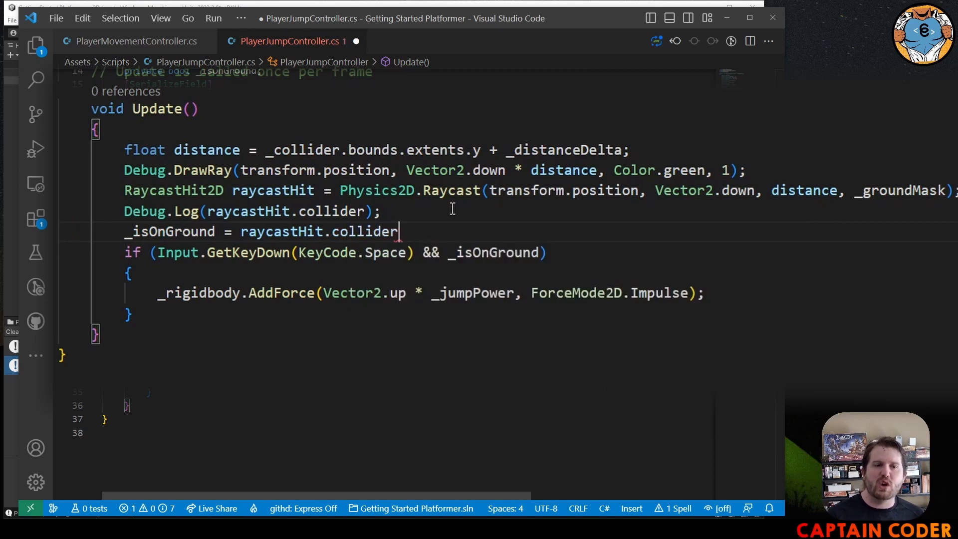
text(!)
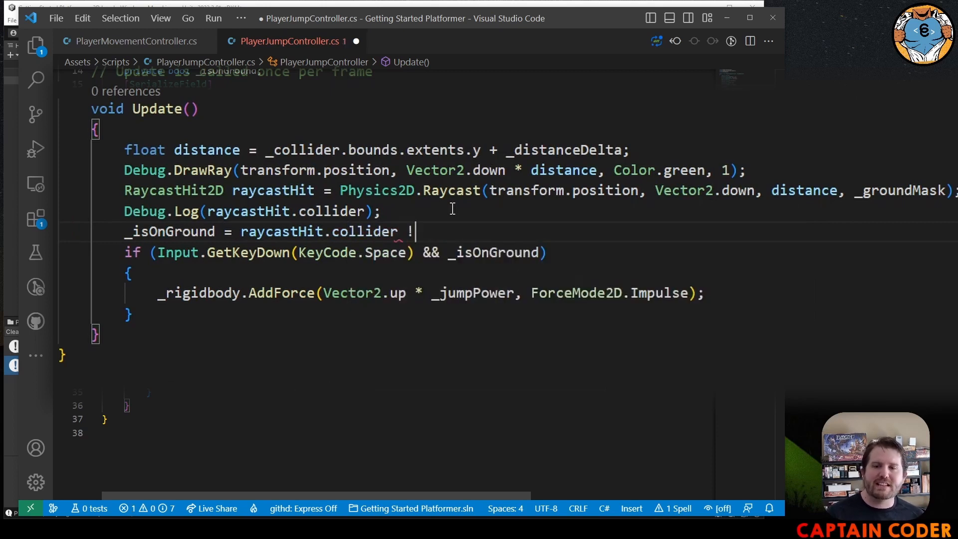
text(= null;)
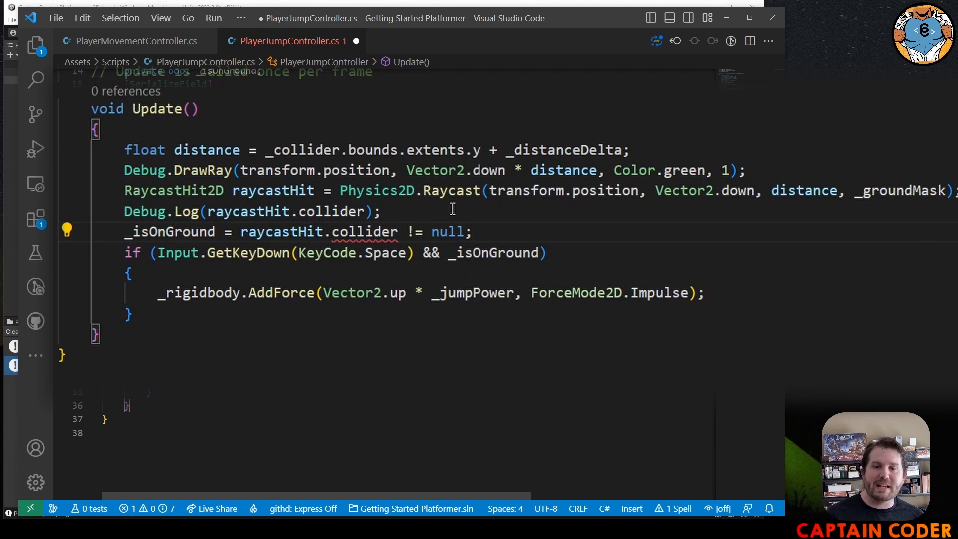